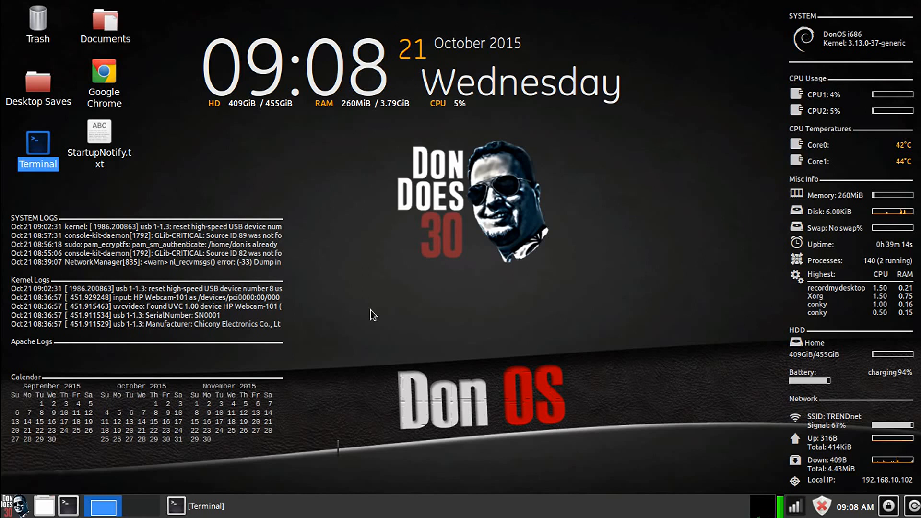
pyautogui.moveTo(337, 192)
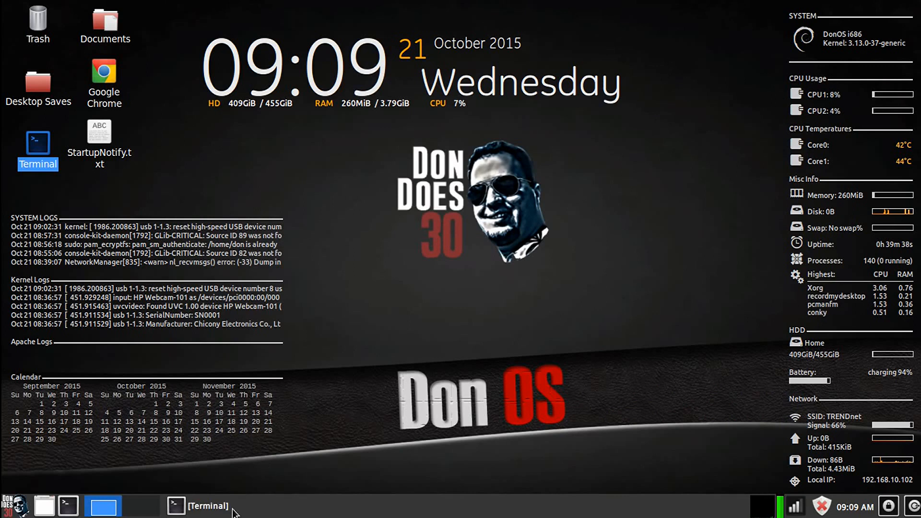
# - Restore the Terminal and change into the cupp folder containing cupp.cfg, cupp.py, docs and README.md
pyautogui.click(206, 506)
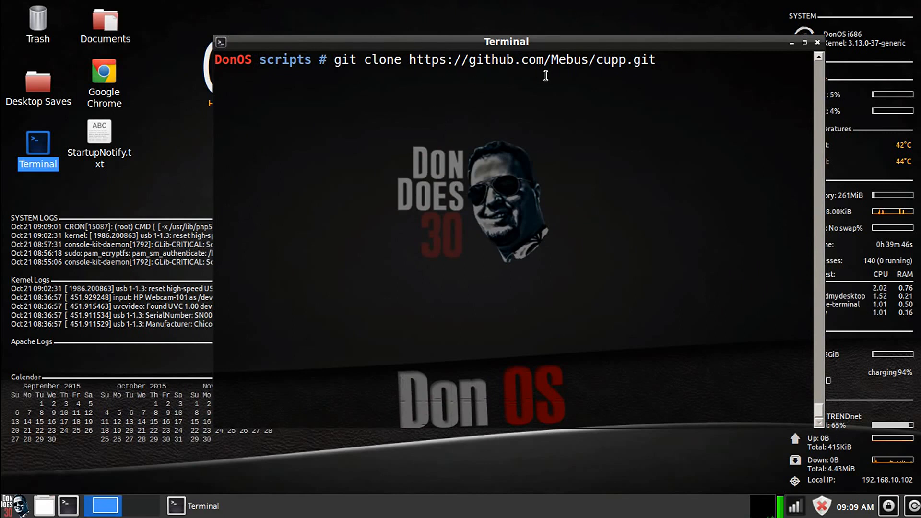
pyautogui.moveTo(674, 125)
pyautogui.write('ls')
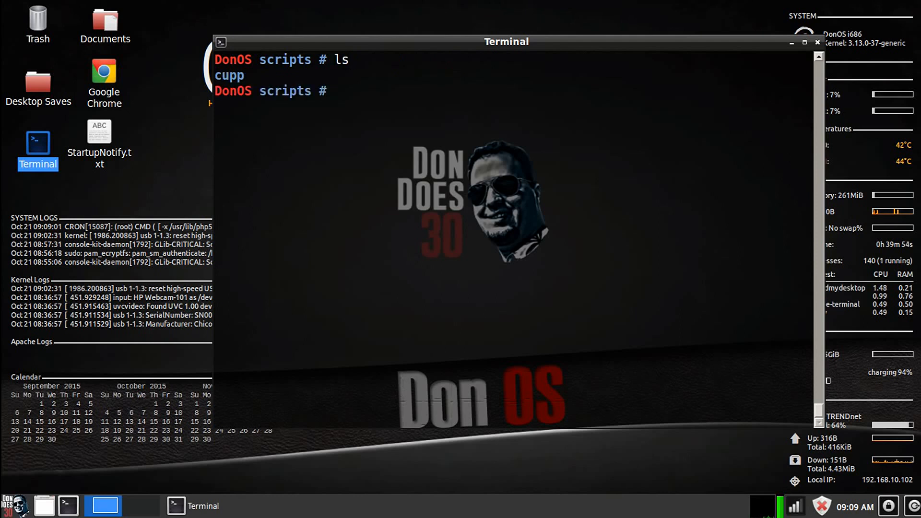
pyautogui.doubleClick(229, 76)
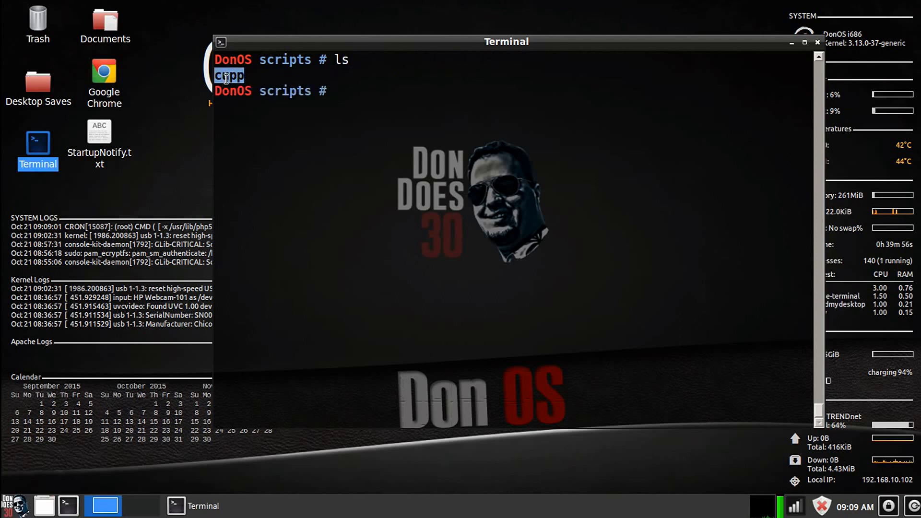
pyautogui.write('cd cu')
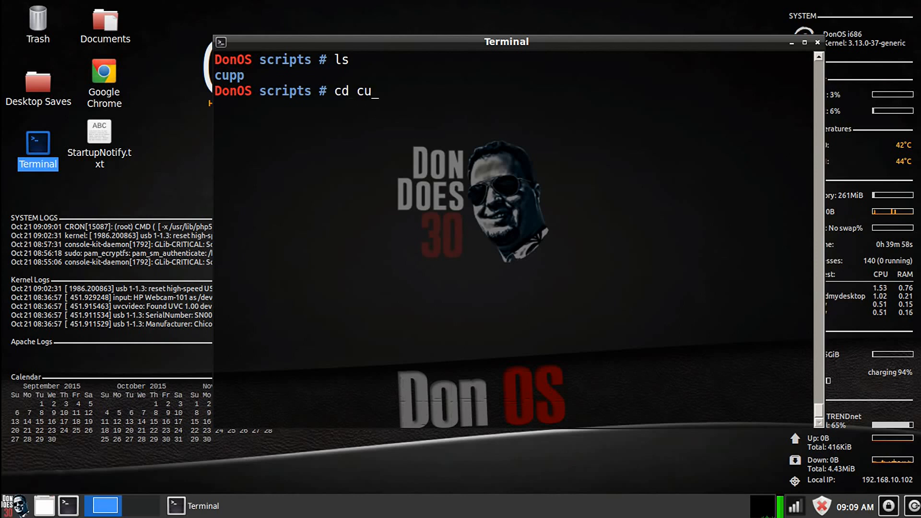
pyautogui.press('Return')
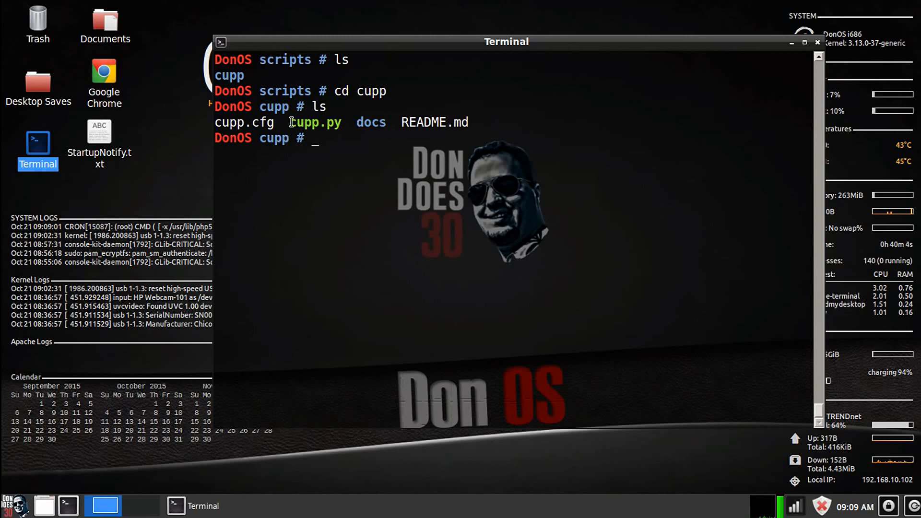
pyautogui.doubleClick(370, 122)
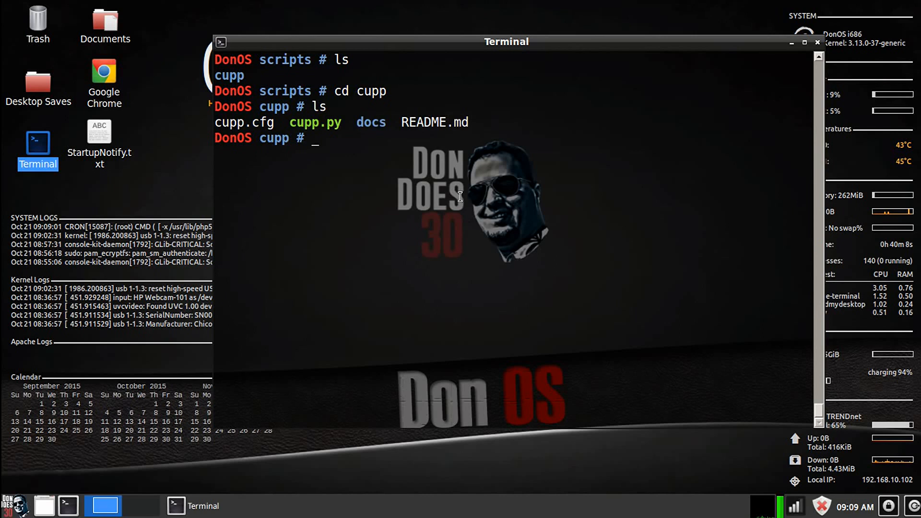
# - Print README.md describing cupp.py as the Common User Passwords Profiler and scroll through it
pyautogui.write('cat README.md')
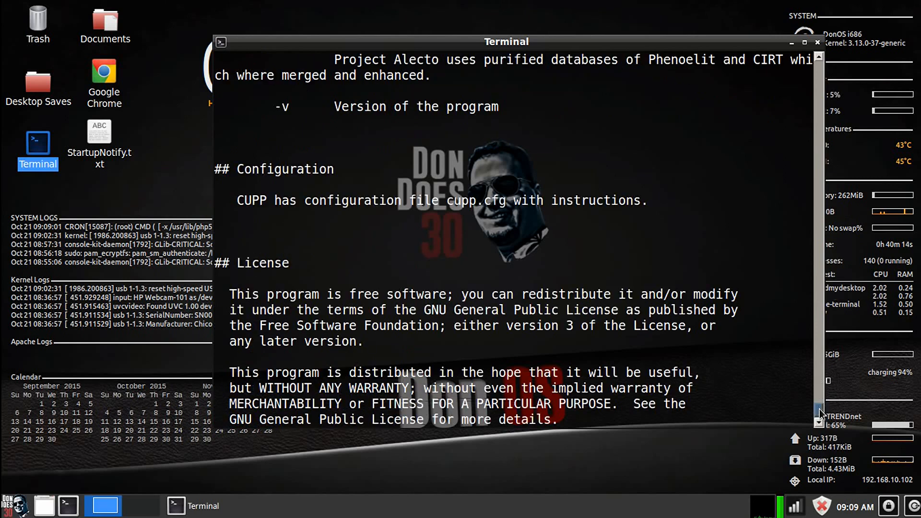
pyautogui.scroll(-3)
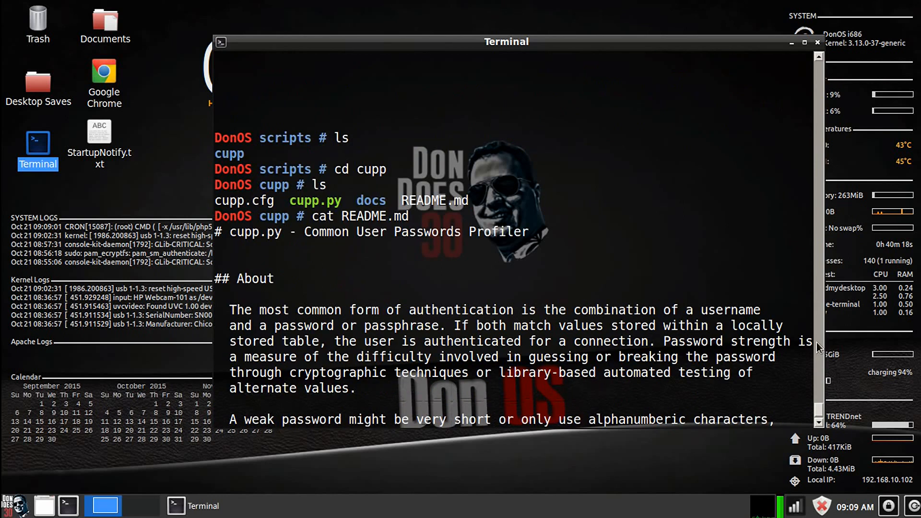
pyautogui.moveTo(247, 236)
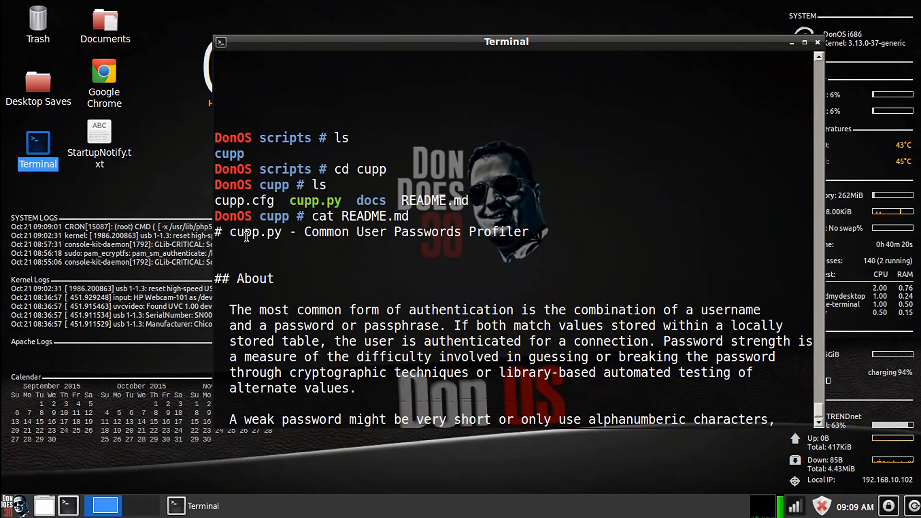
pyautogui.moveTo(420, 245)
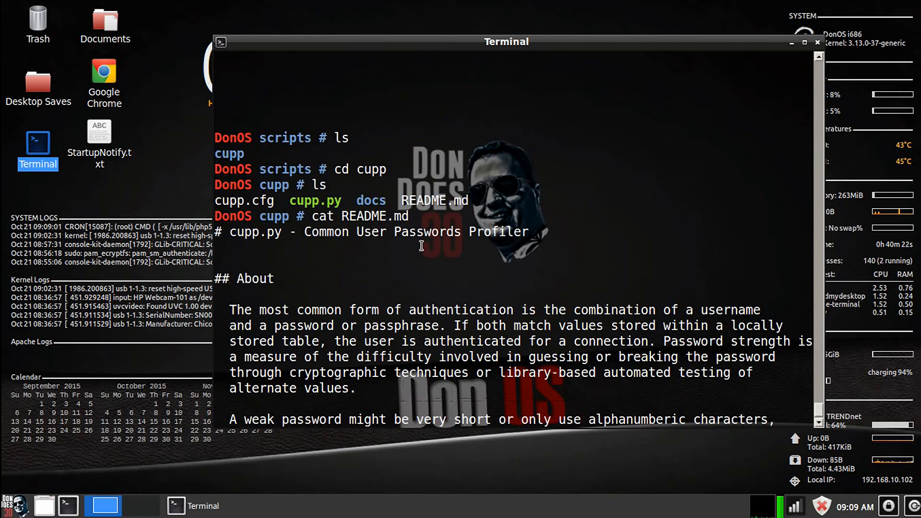
pyautogui.moveTo(822, 379)
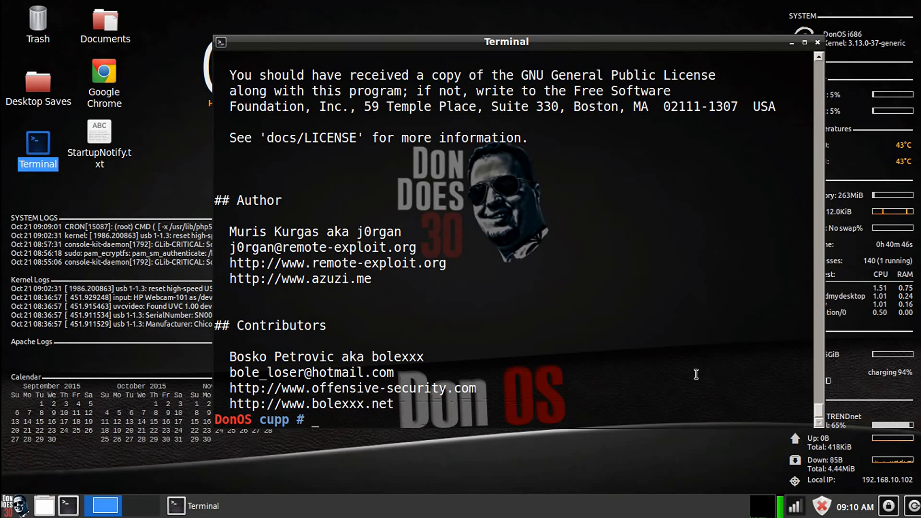
# - After a mistyped sl, list the folder again and prepare the command python cupp.py
pyautogui.write('c')
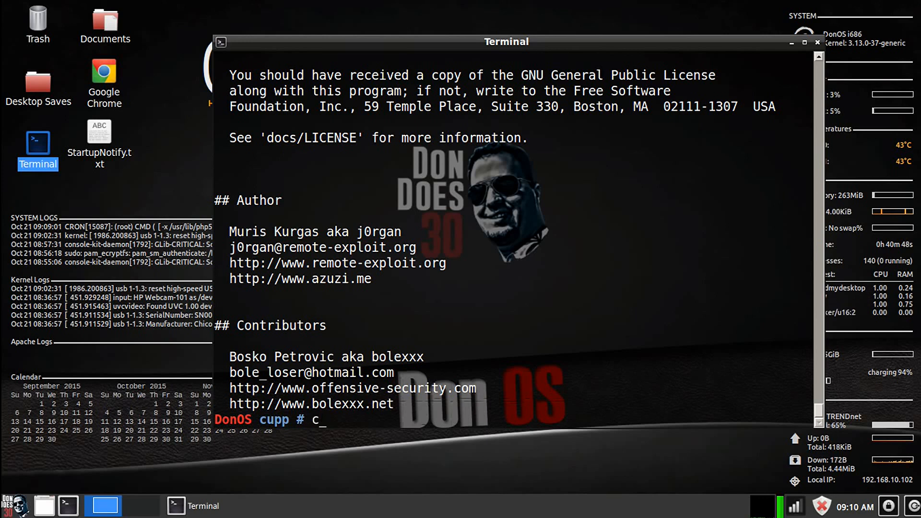
pyautogui.write('sl')
pyautogui.press('Return')
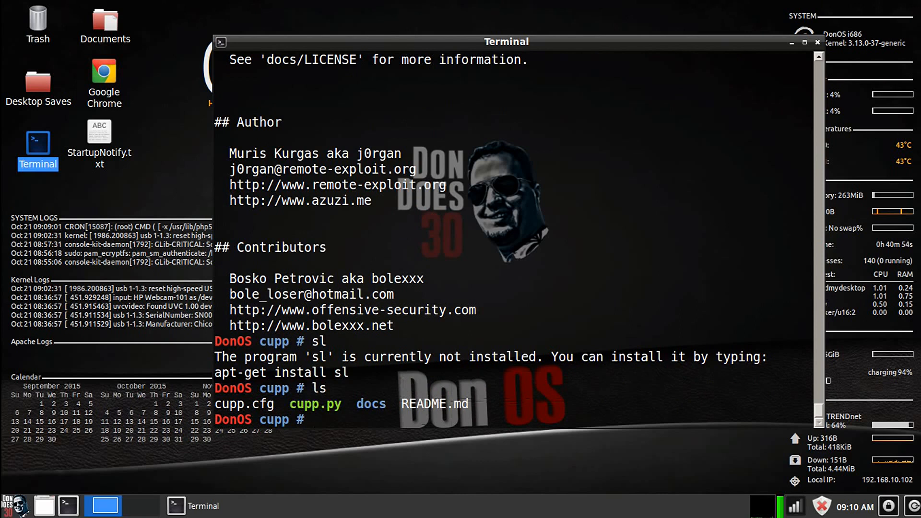
pyautogui.write('python')
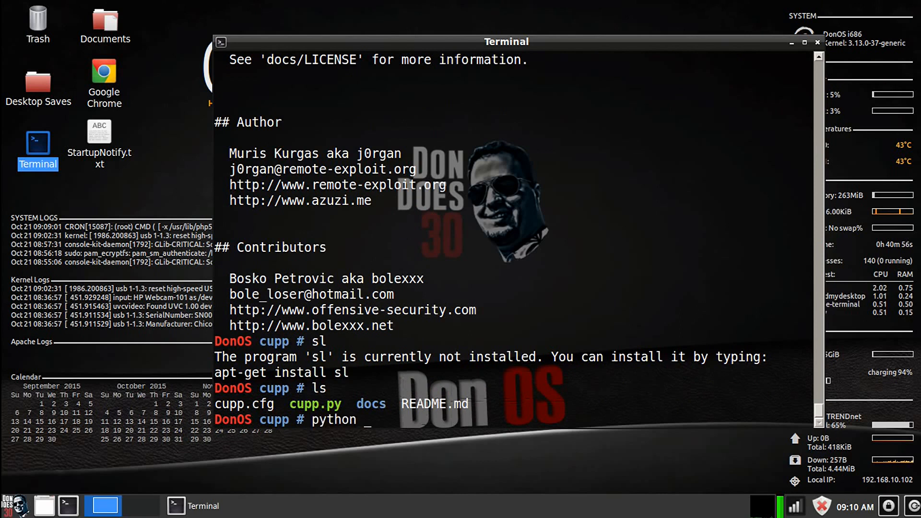
pyautogui.write('cupp.py')
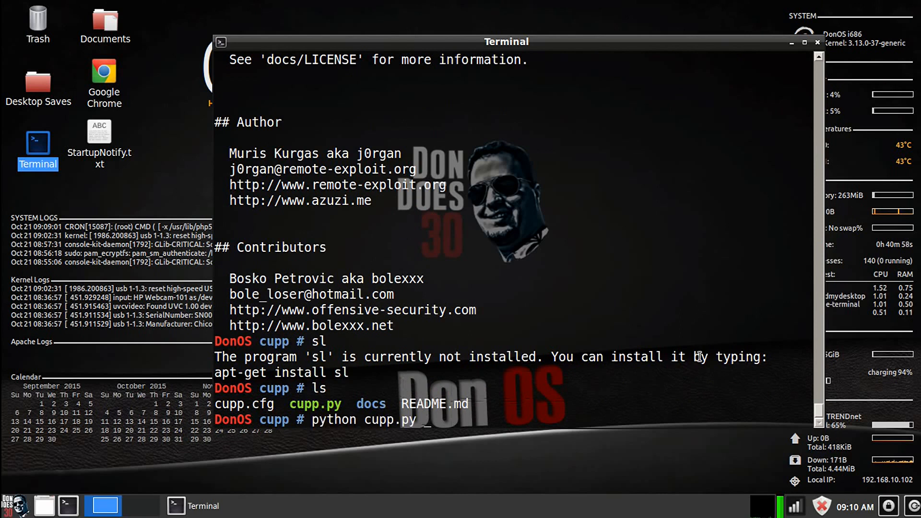
pyautogui.moveTo(730, 152)
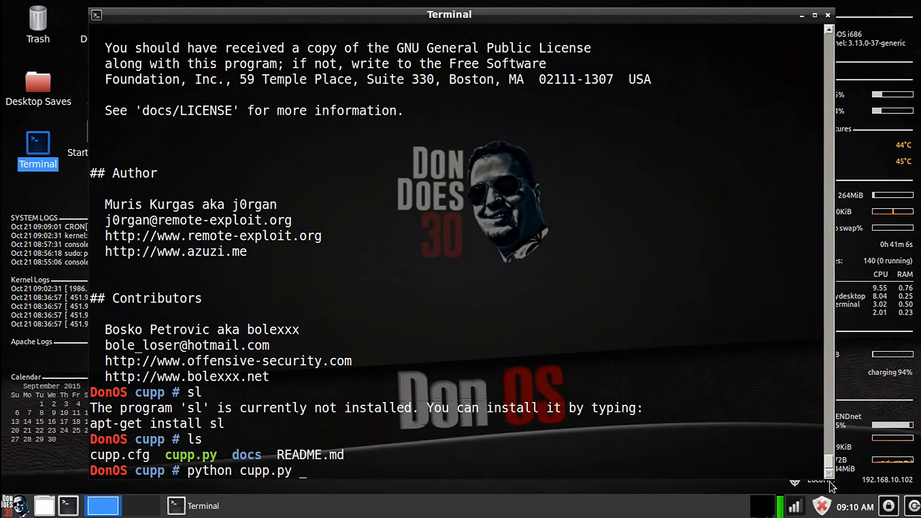
# - Run python cupp.py to show its banner and options list, highlighting one option line
pyautogui.press('Return')
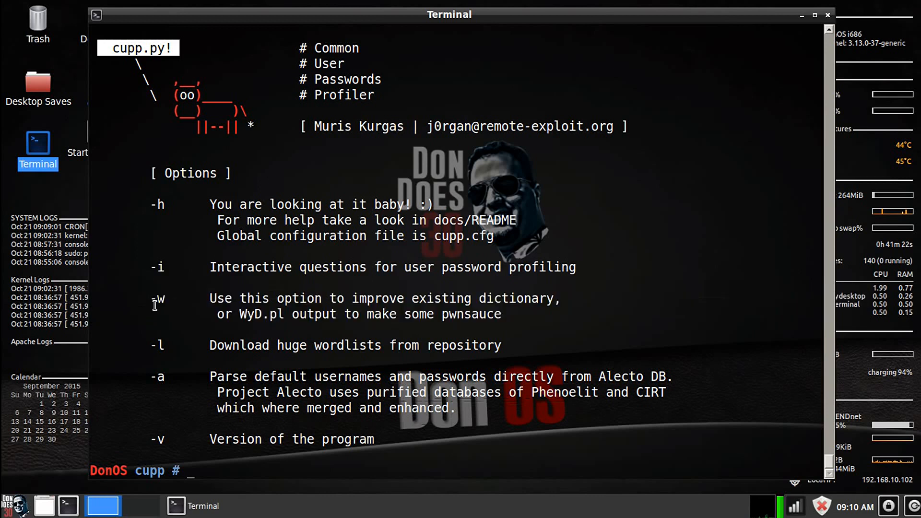
pyautogui.doubleClick(157, 298)
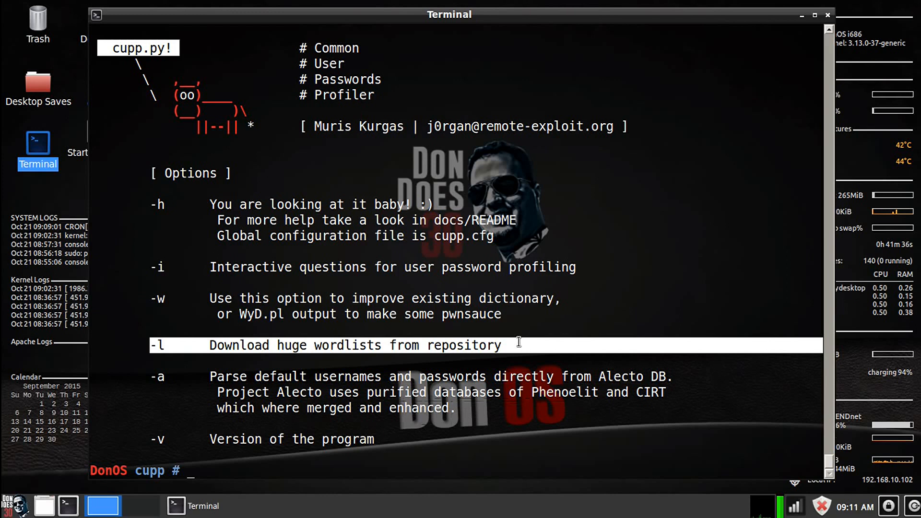
pyautogui.moveTo(185, 380)
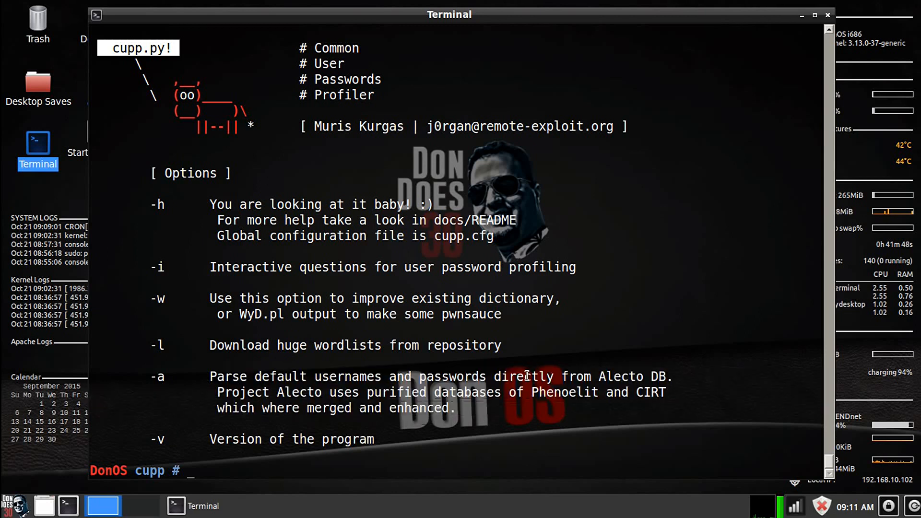
# - Start CUPP's interactive profiling with python cupp.py -i
pyautogui.write('python cupp.py')
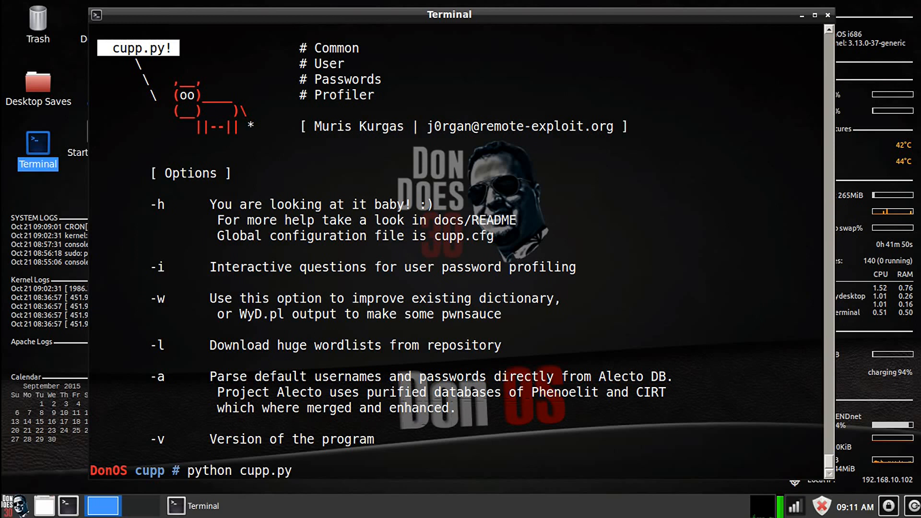
pyautogui.write('-i')
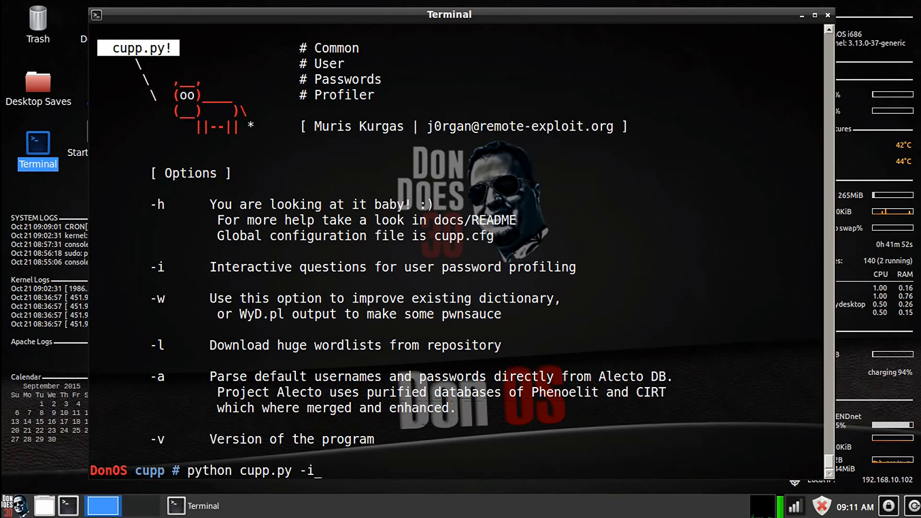
pyautogui.press('Return')
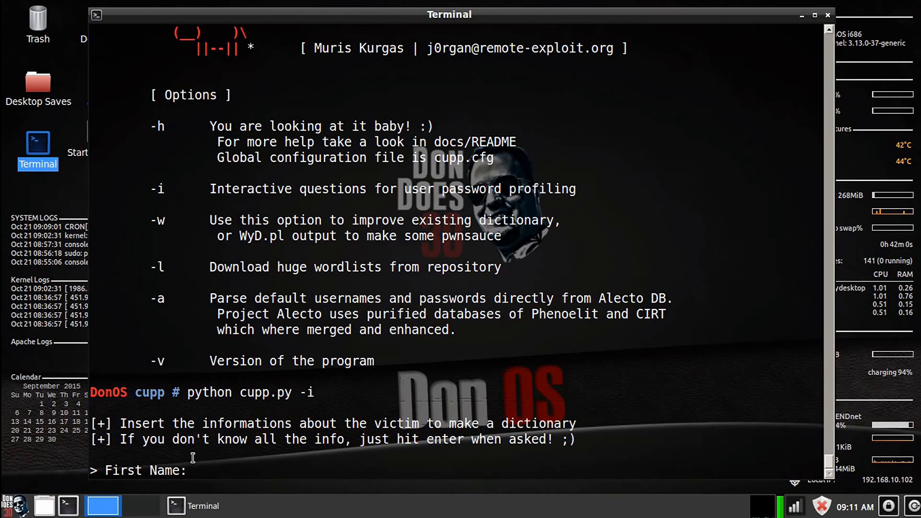
pyautogui.write('Bill')
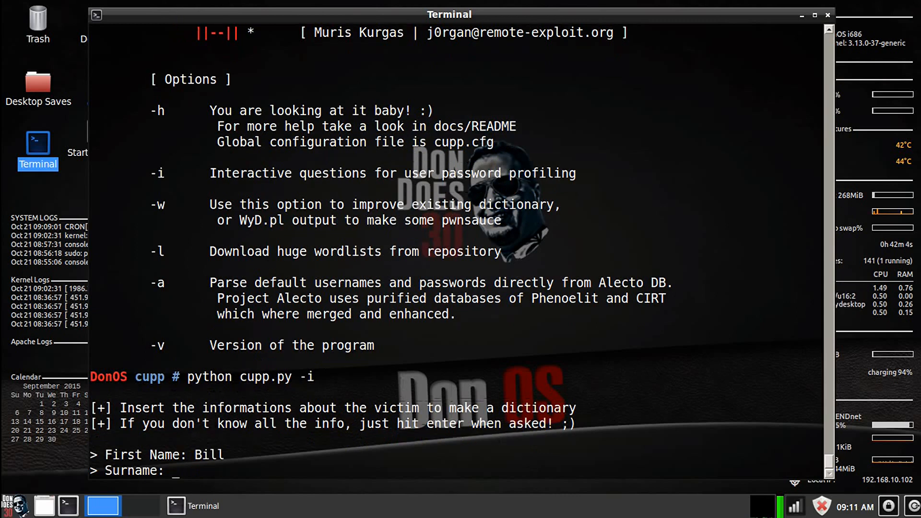
pyautogui.write('W')
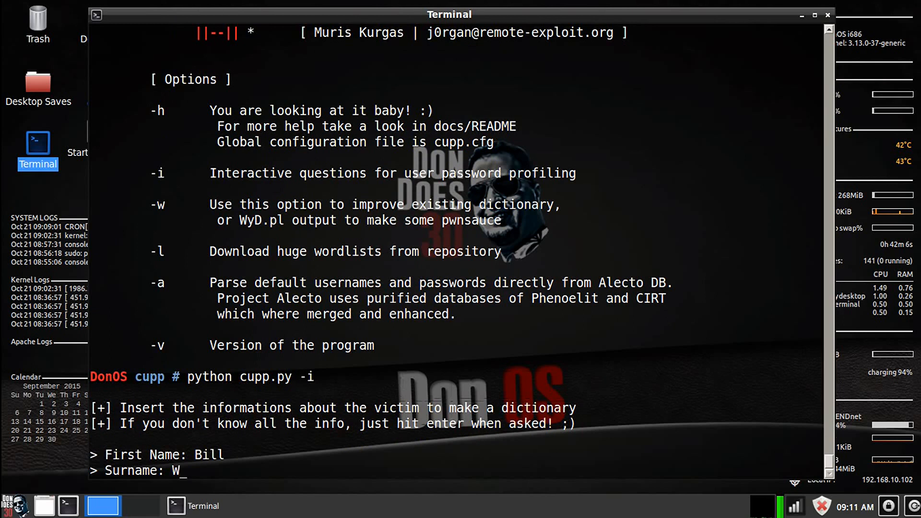
pyautogui.write('illiams')
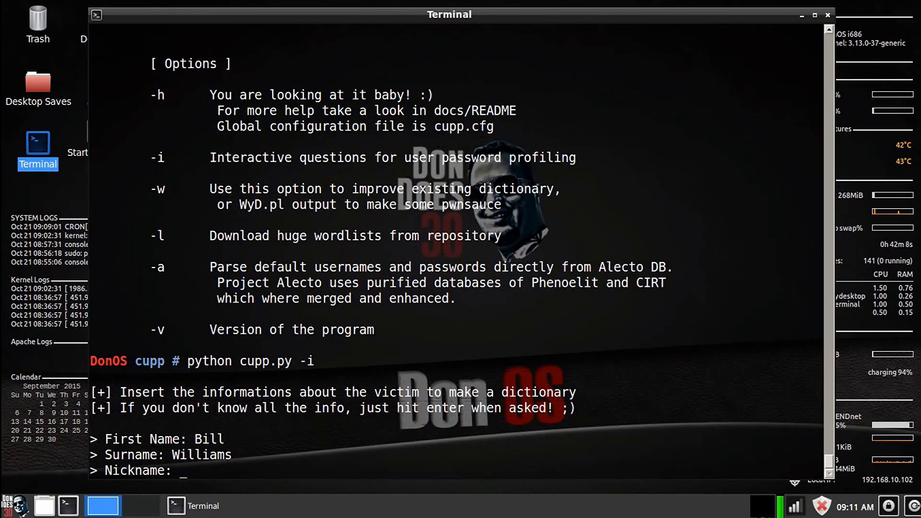
pyautogui.write('Bil')
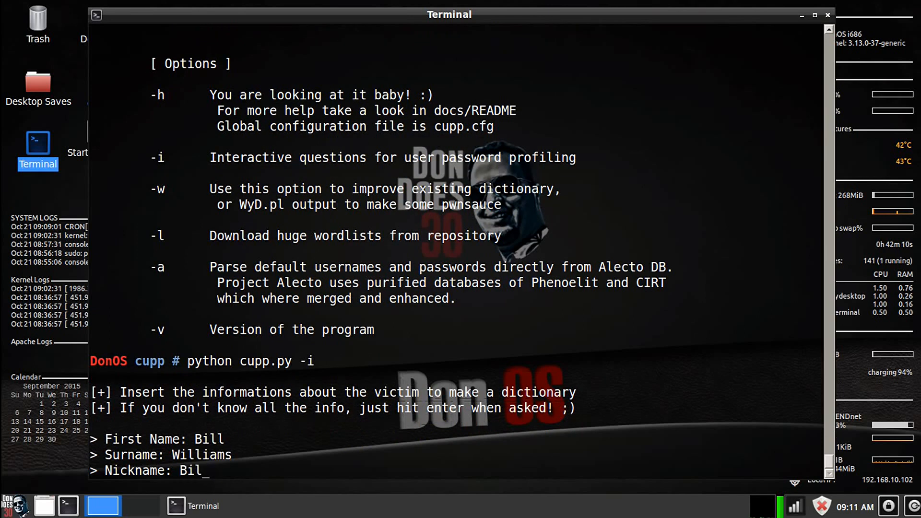
pyautogui.write('ly')
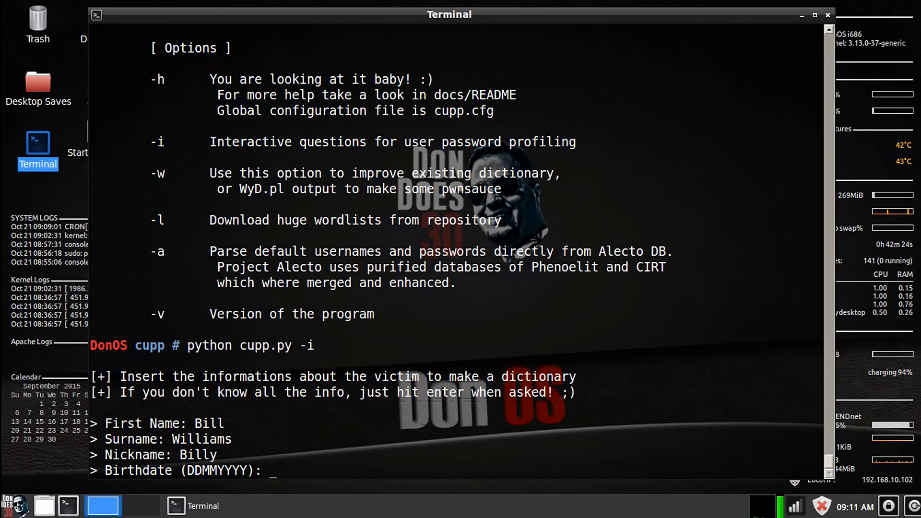
pyautogui.write('22')
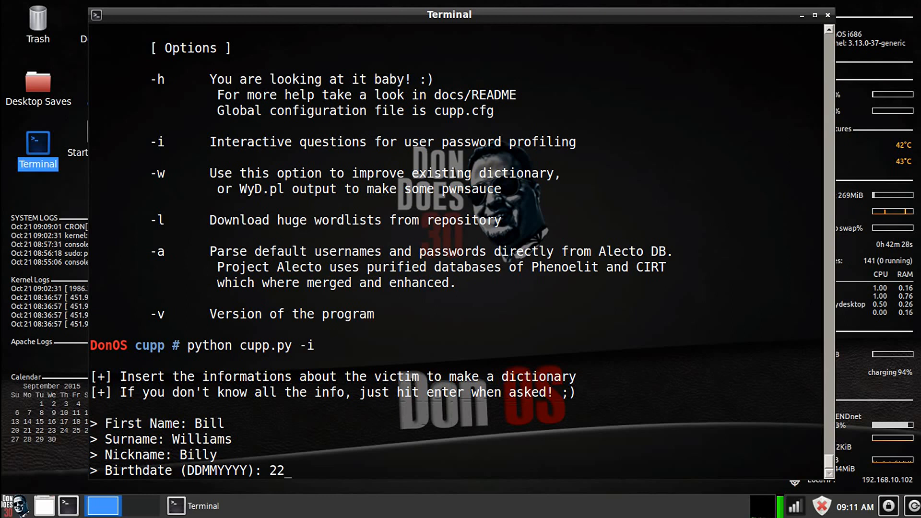
pyautogui.write('11')
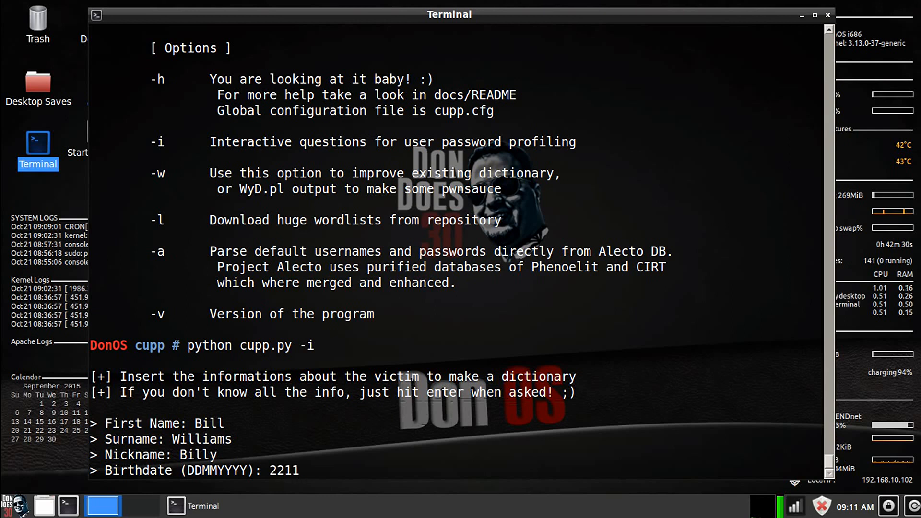
pyautogui.write('1980')
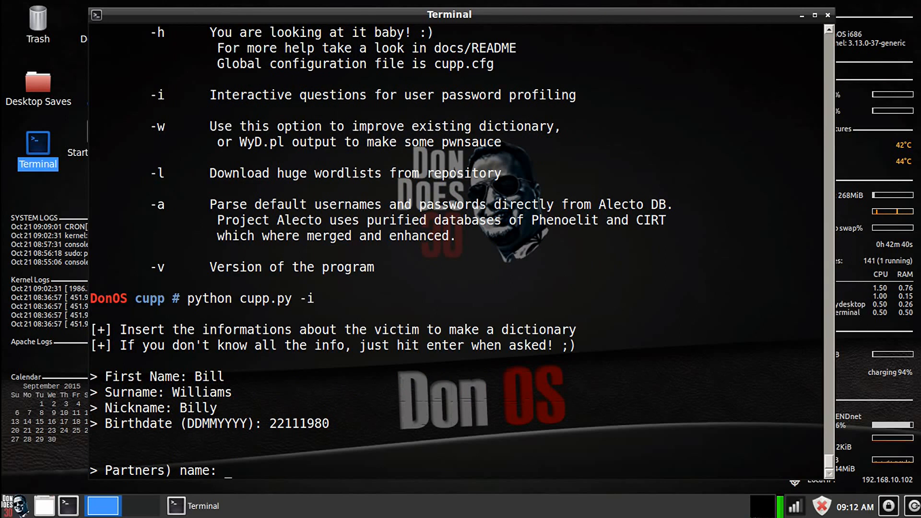
pyautogui.write('Susu')
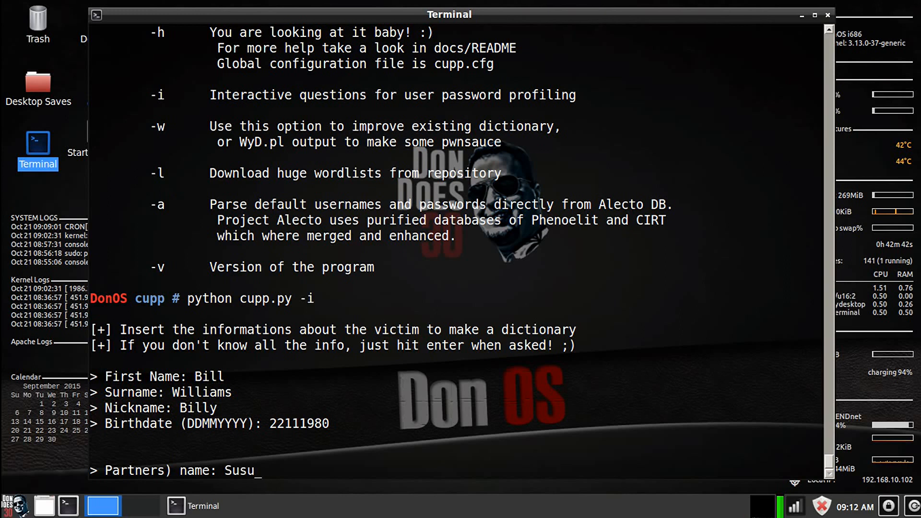
pyautogui.press('Return')
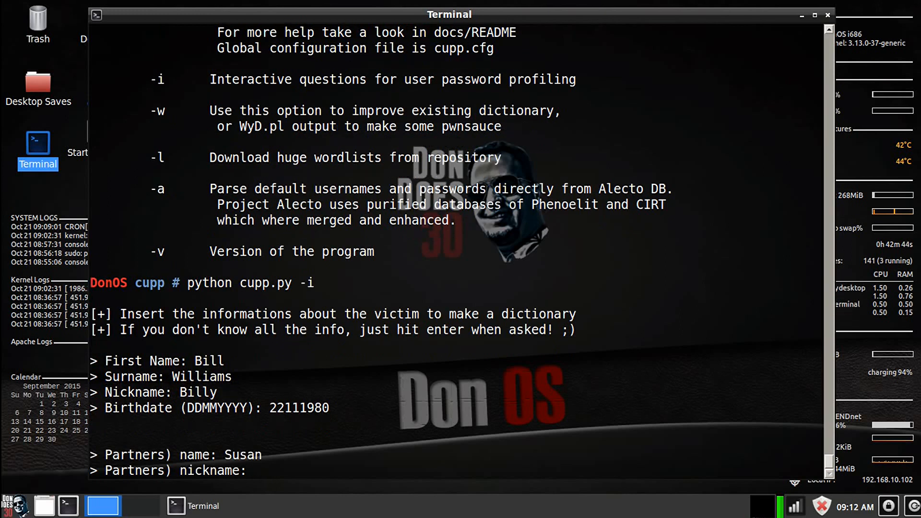
pyautogui.write('Susie')
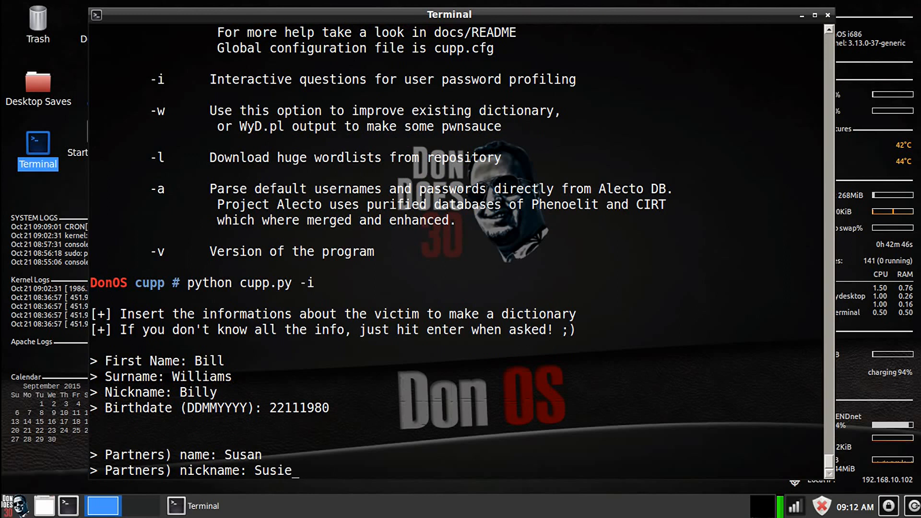
pyautogui.press('Return')
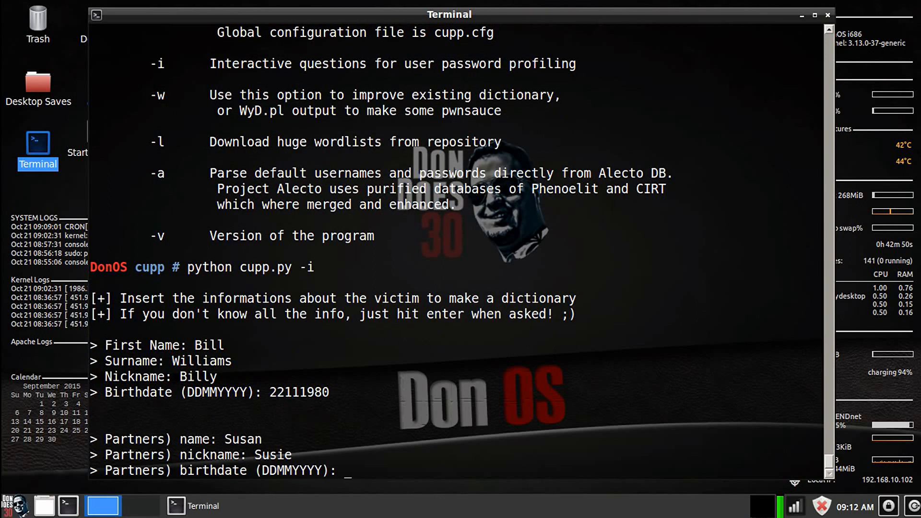
pyautogui.write('04')
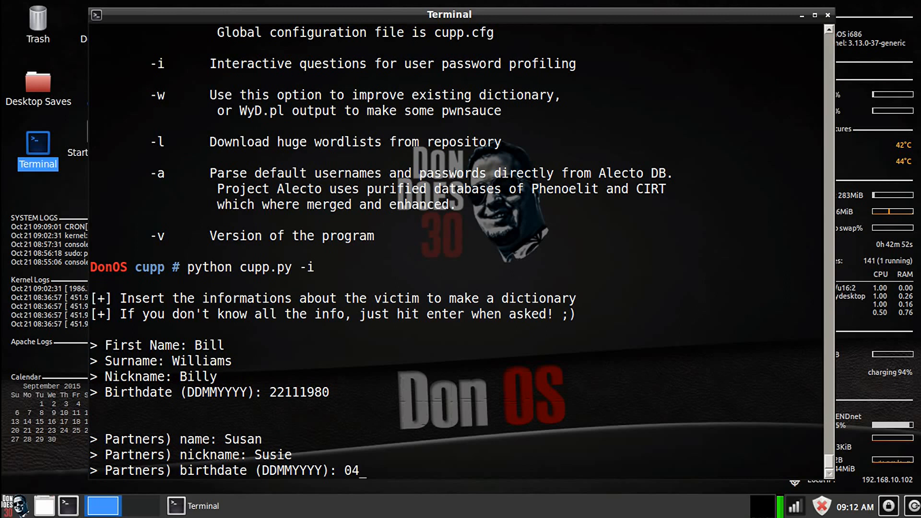
pyautogui.write('0')
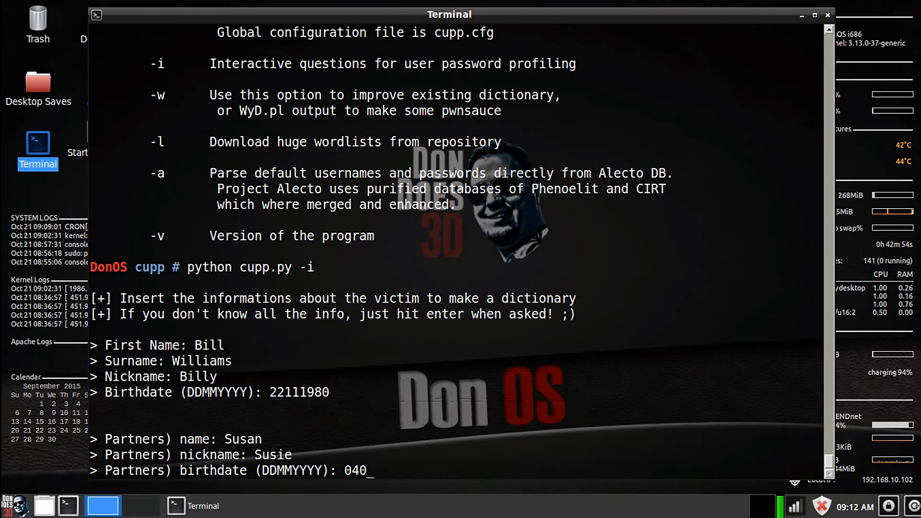
pyautogui.write('61')
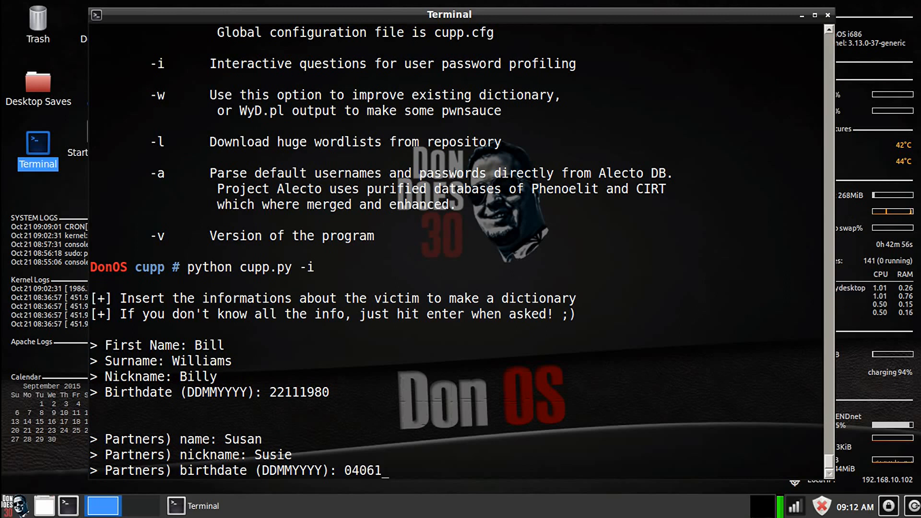
pyautogui.write('982')
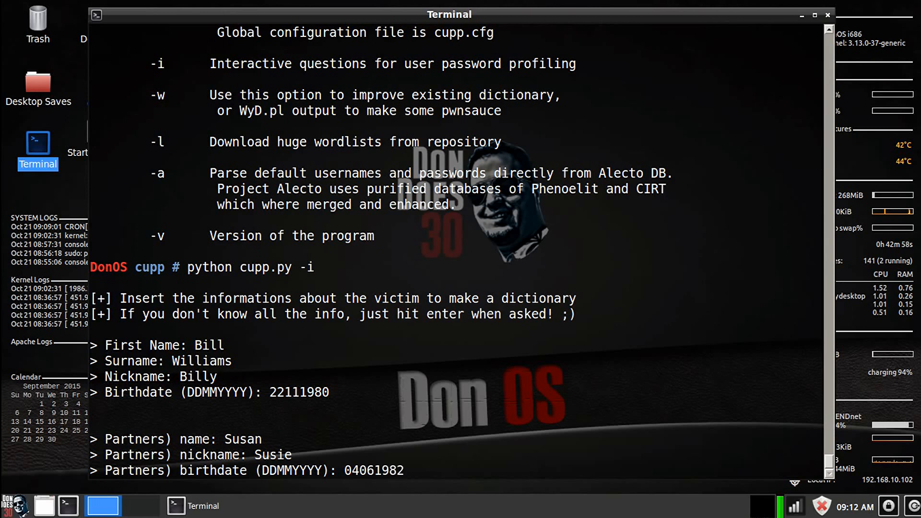
pyautogui.press('Return')
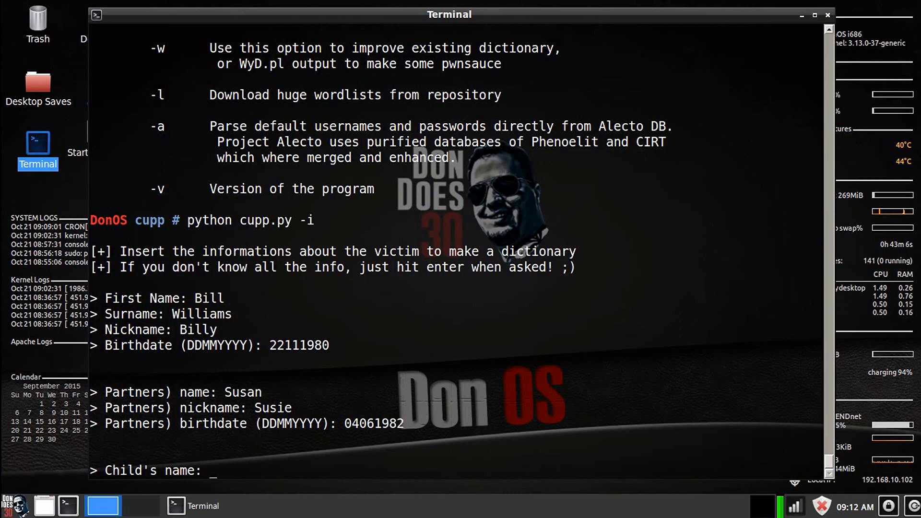
pyautogui.write('Cody')
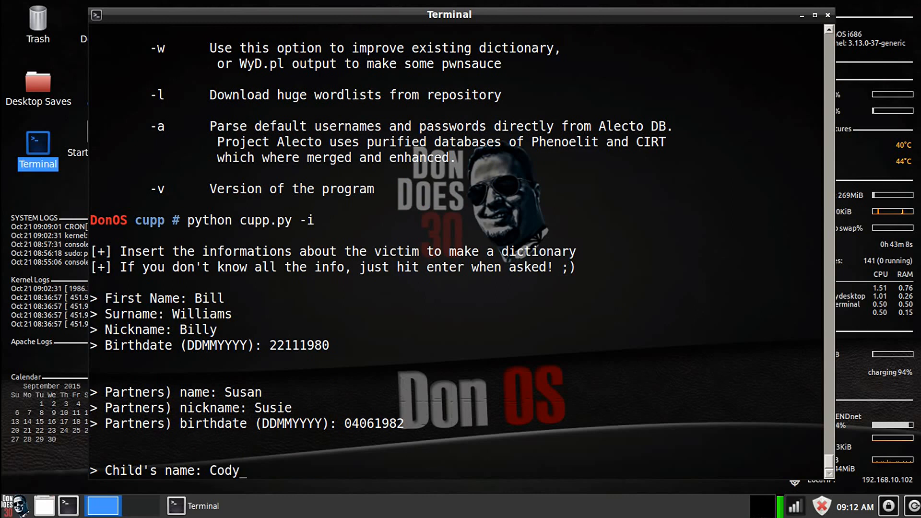
pyautogui.press('Return')
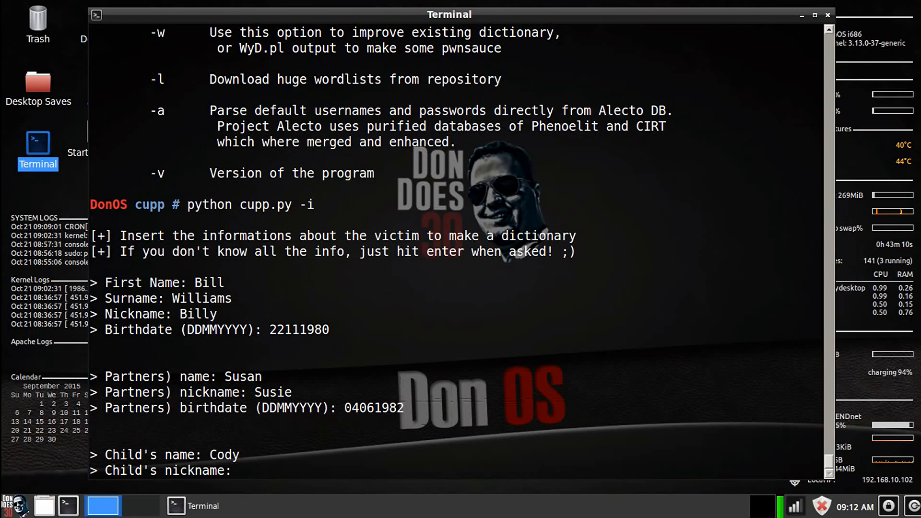
pyautogui.press('Return')
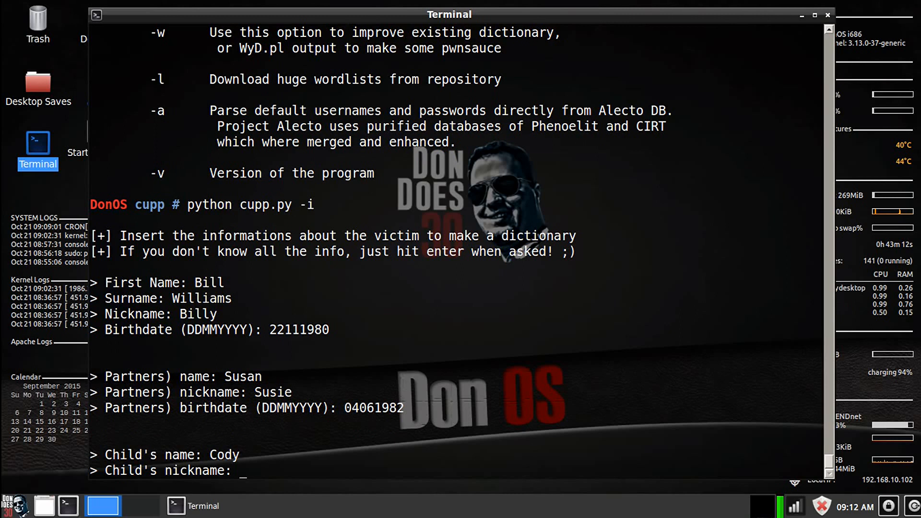
pyautogui.write('Codester')
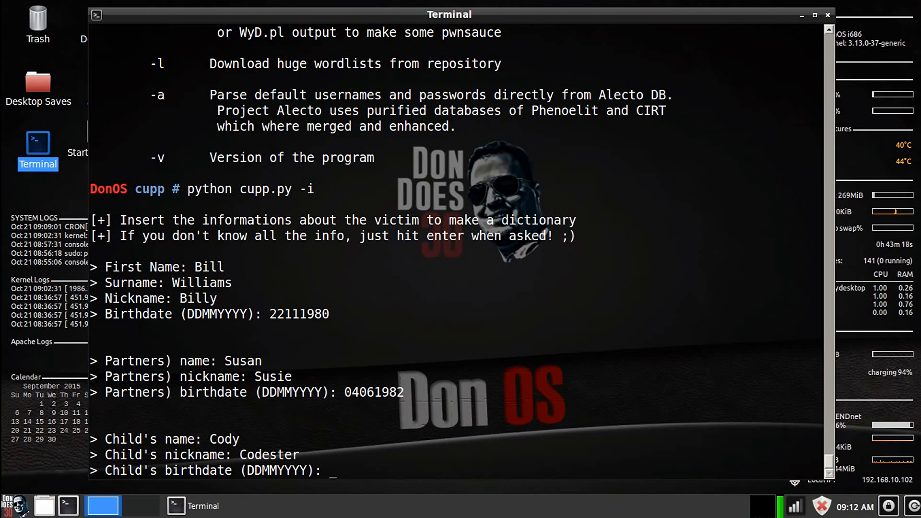
pyautogui.write('03')
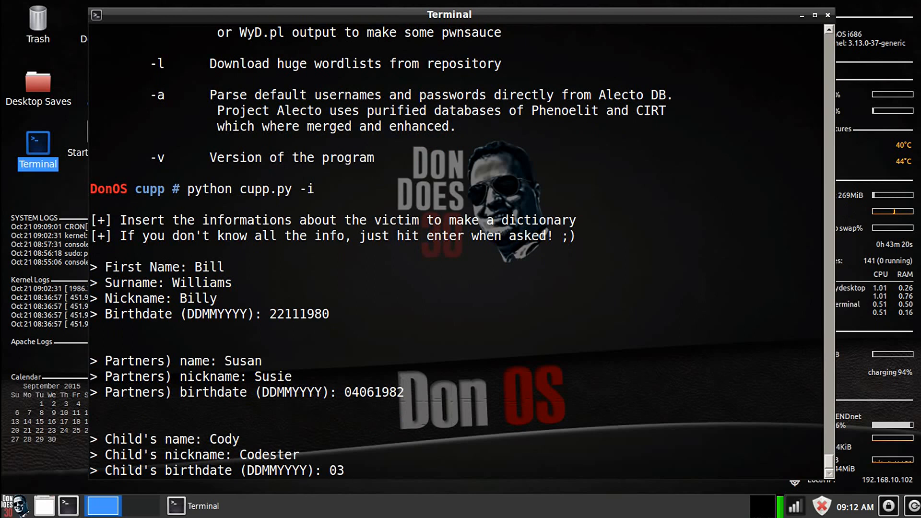
pyautogui.write('12')
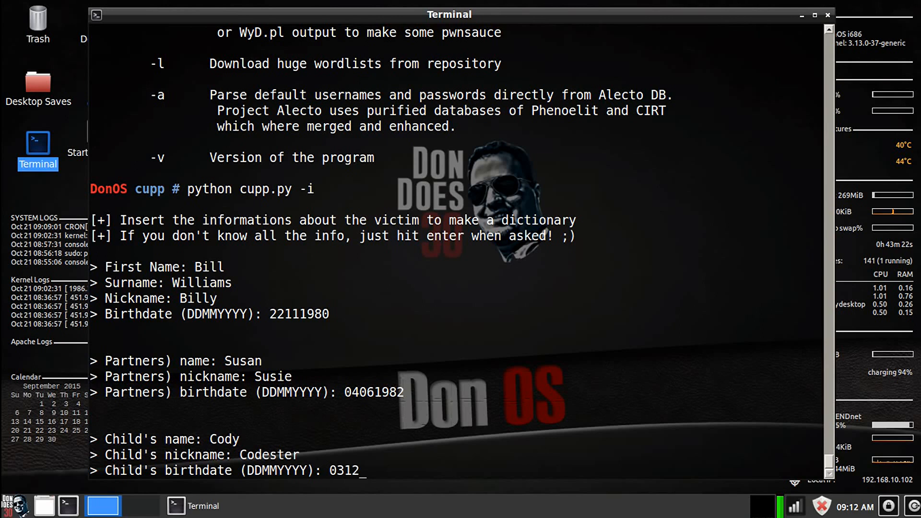
pyautogui.write('200')
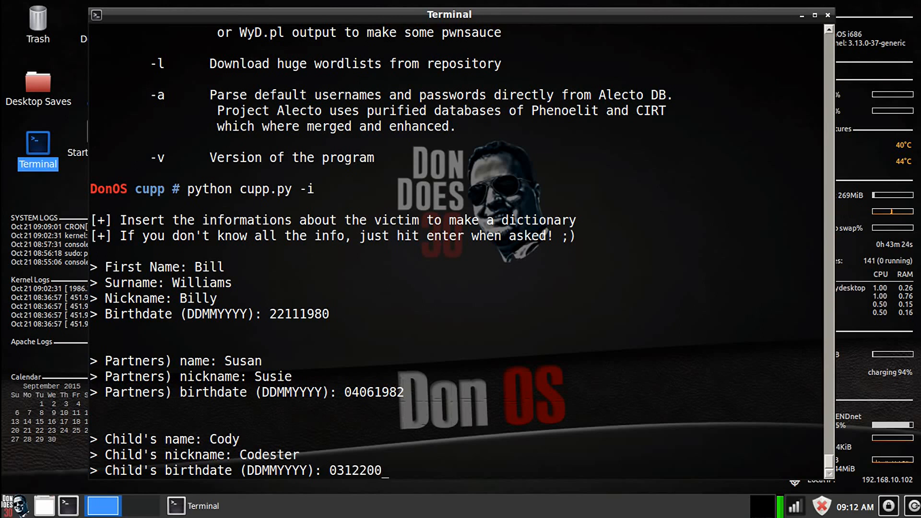
pyautogui.write('5')
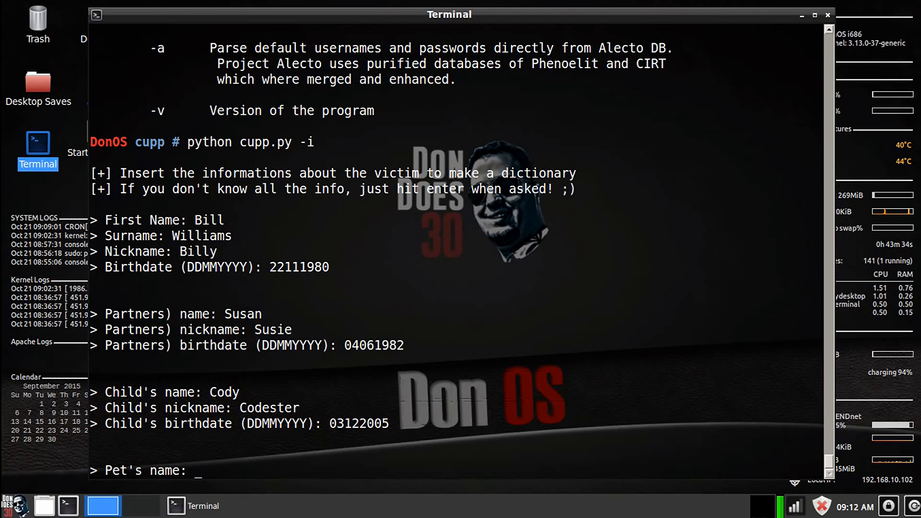
# - Enter pet name Bruno and company Walmart
pyautogui.write('Bru')
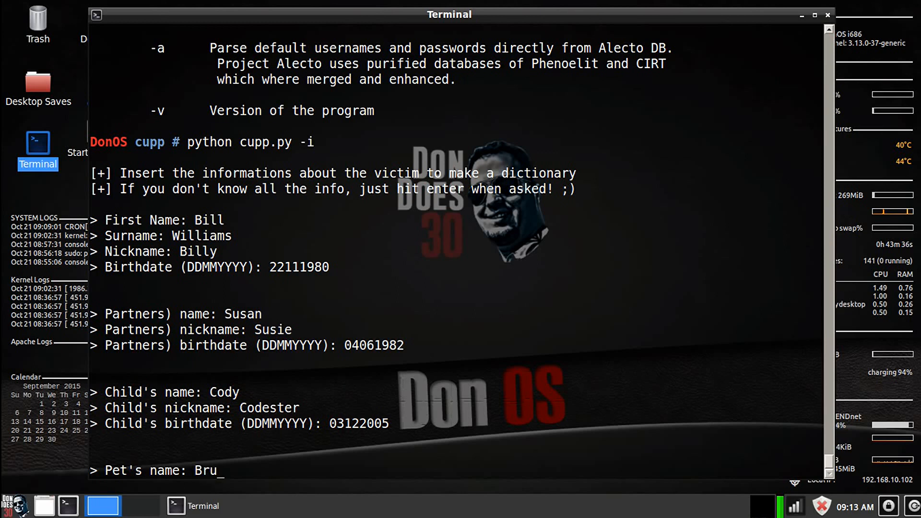
pyautogui.press('Return')
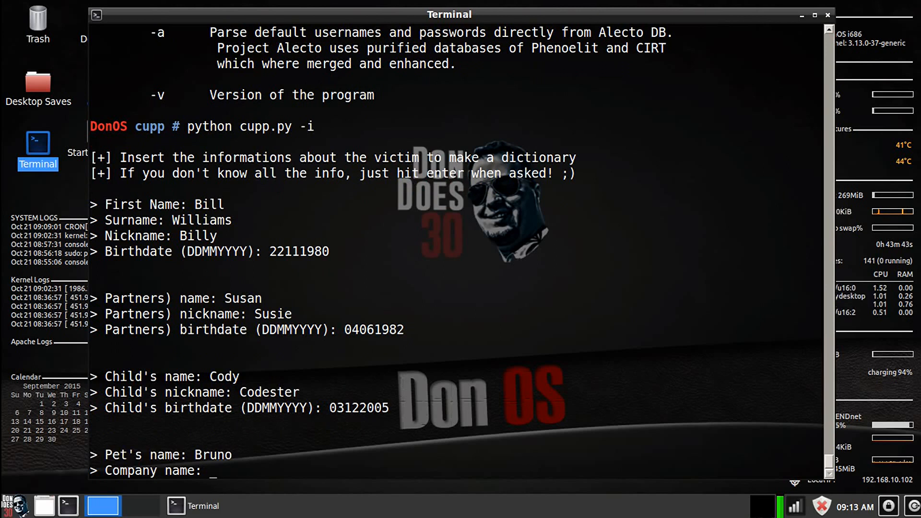
pyautogui.write('Walmart')
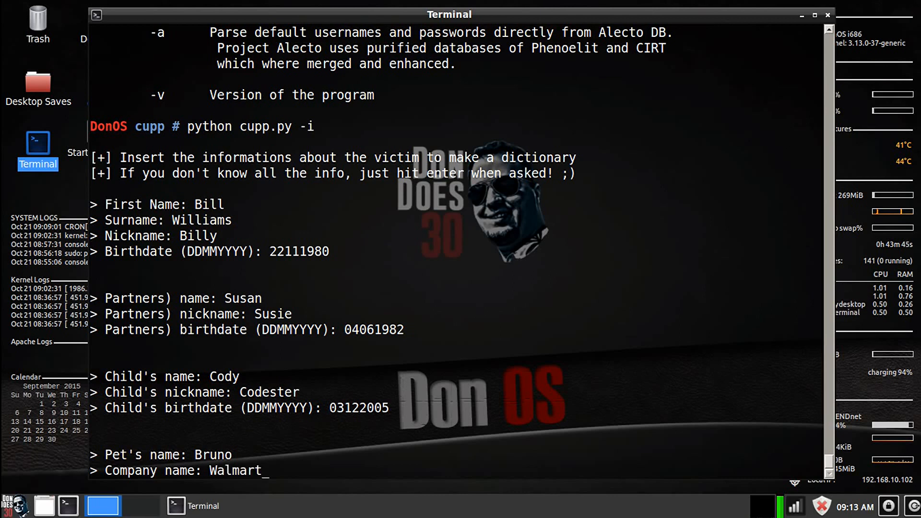
pyautogui.press('Return')
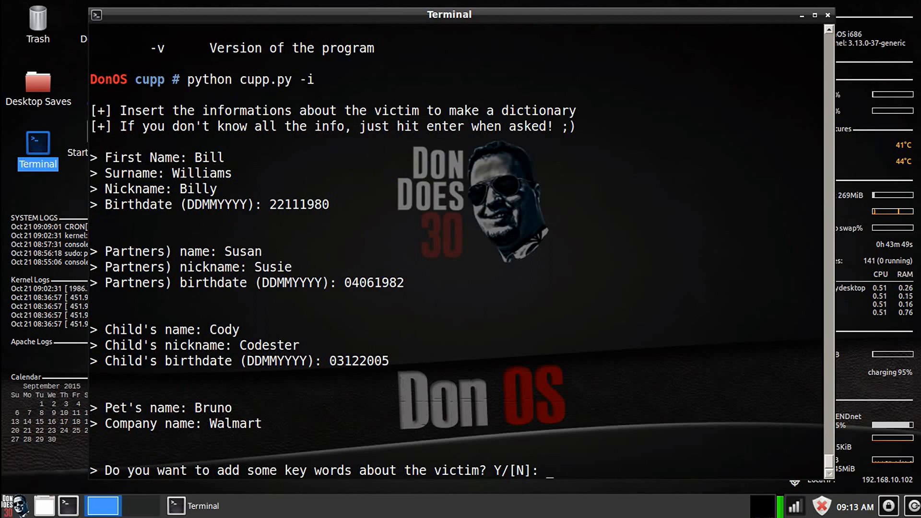
# - Agree to add keywords and enter fishing, basketball, NYKnicks
pyautogui.write('Y')
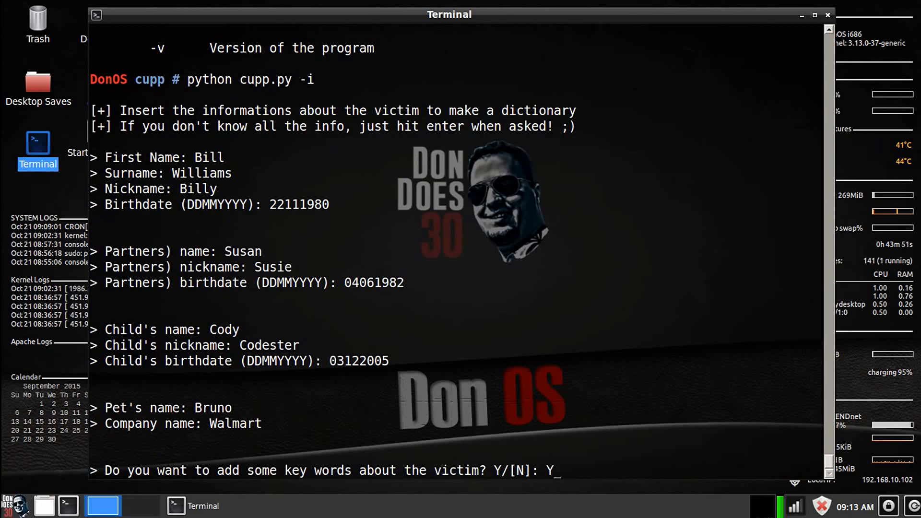
pyautogui.press('Return')
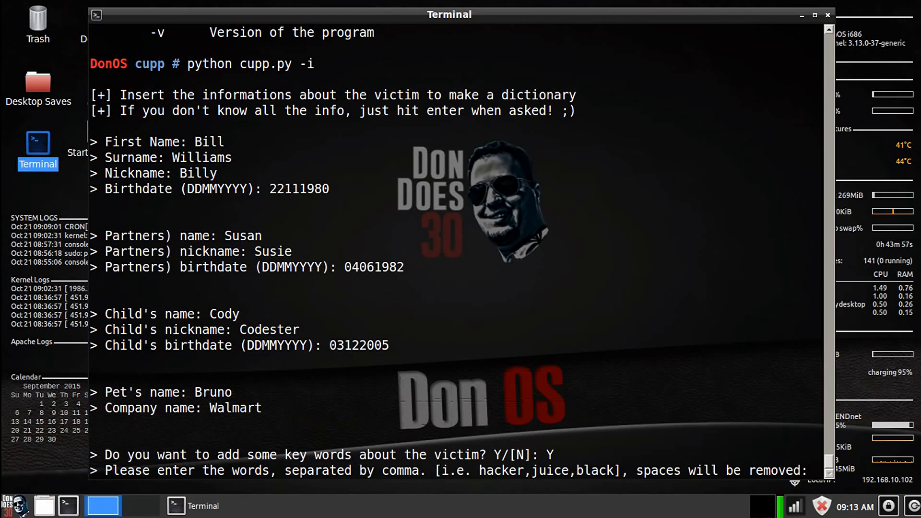
pyautogui.write('fishing,')
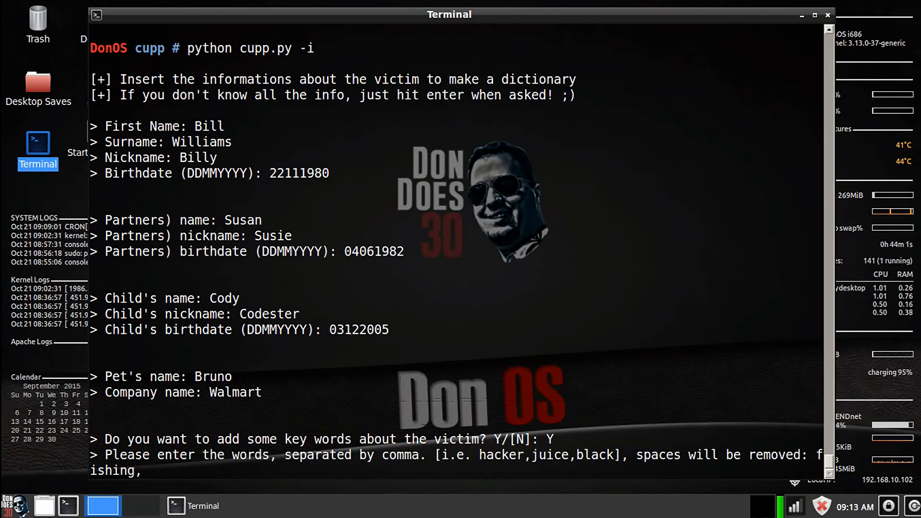
pyautogui.write('basket')
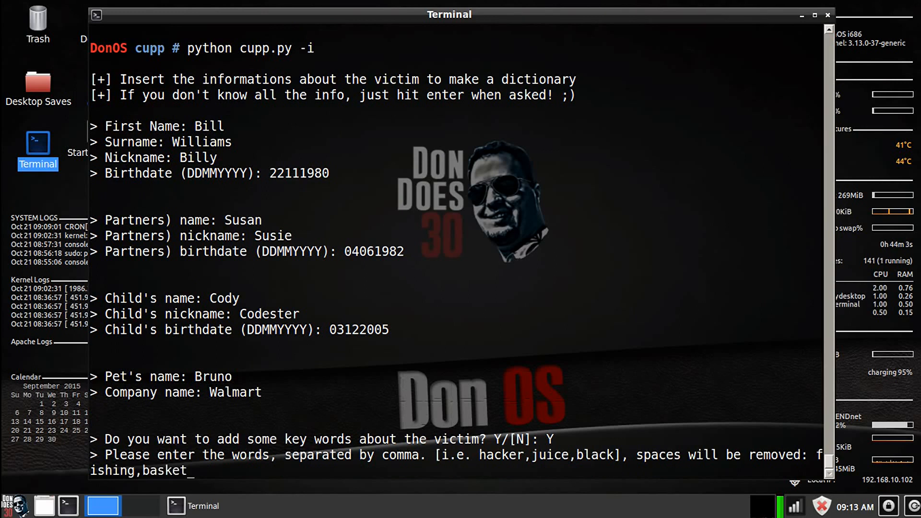
pyautogui.write('ball,')
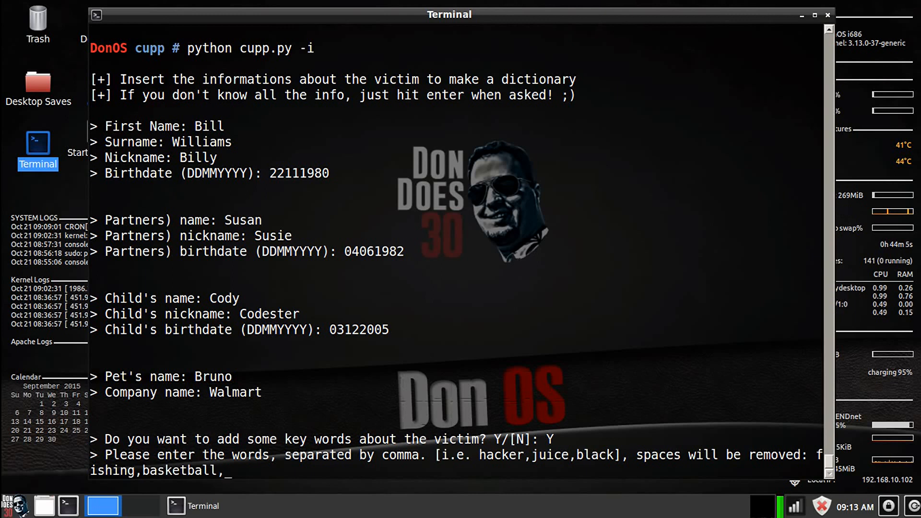
pyautogui.write('NYKN')
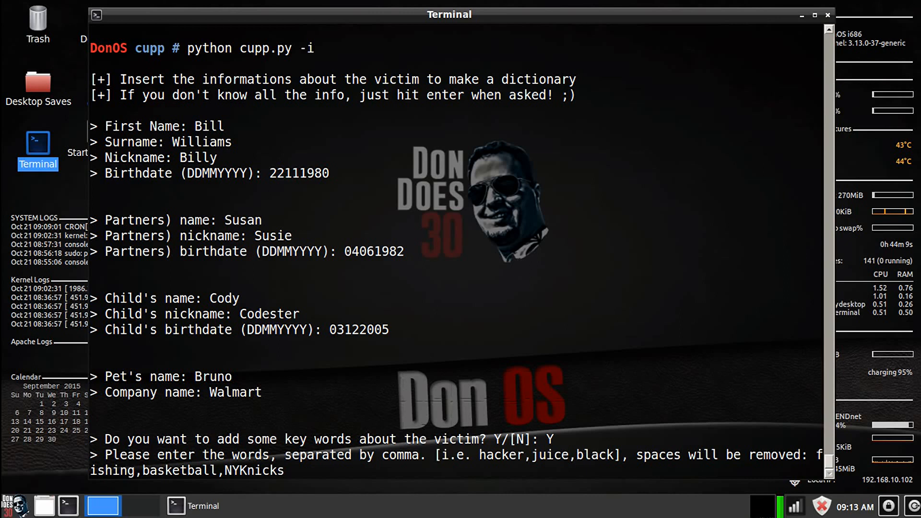
pyautogui.write(',')
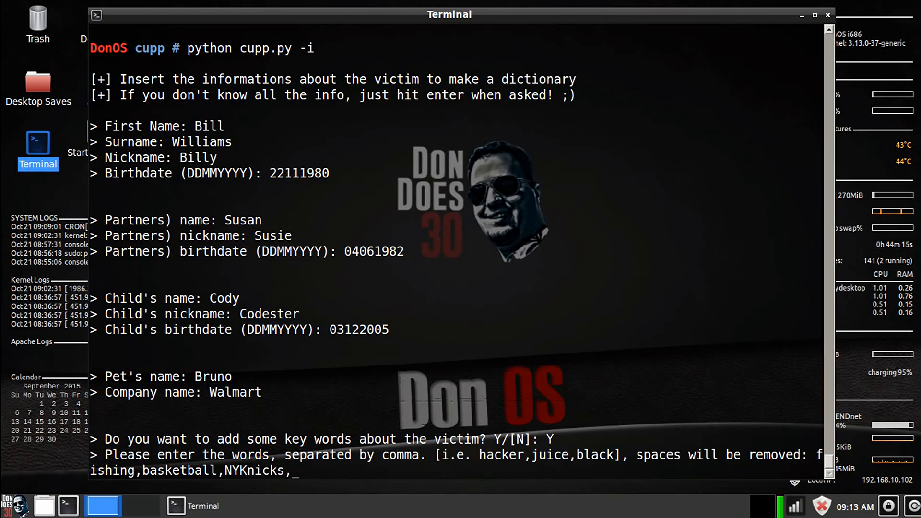
# - Add Seahawks, Gladiator and Metallica and submit the keyword list
pyautogui.write('Seahaw')
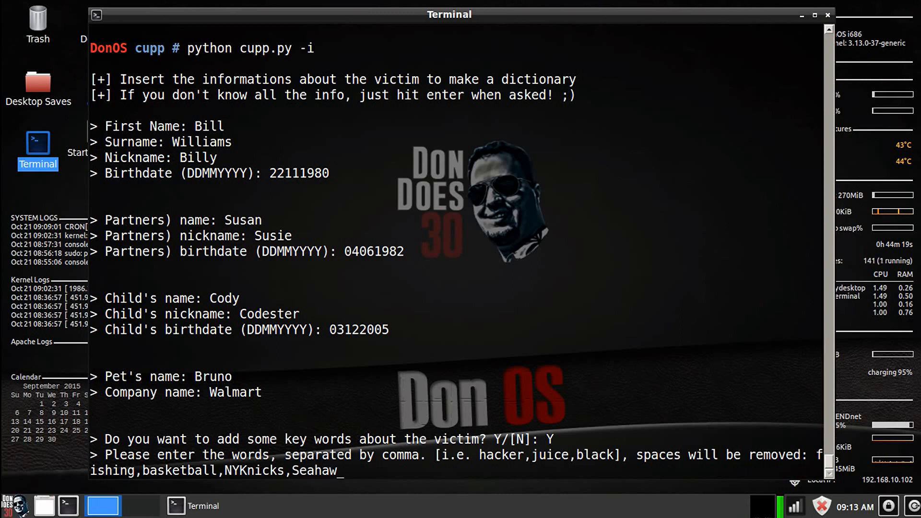
pyautogui.write('ks,')
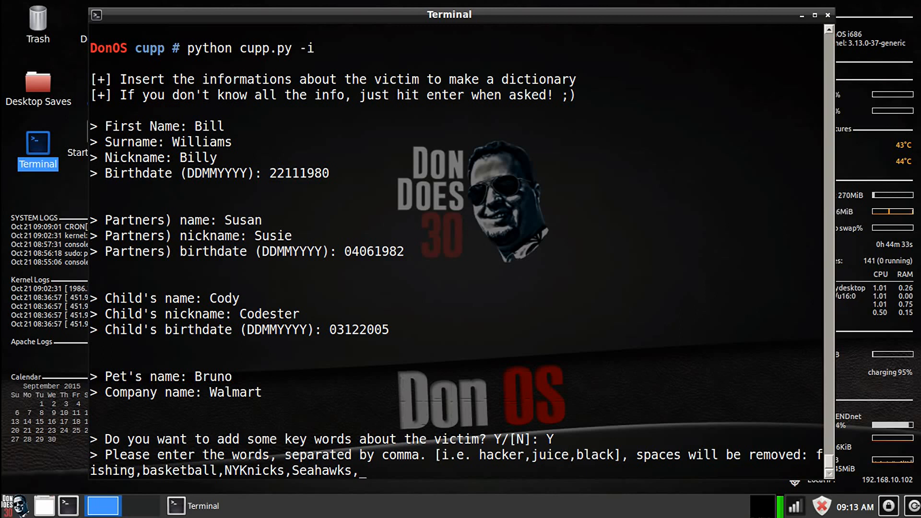
pyautogui.write('Gla')
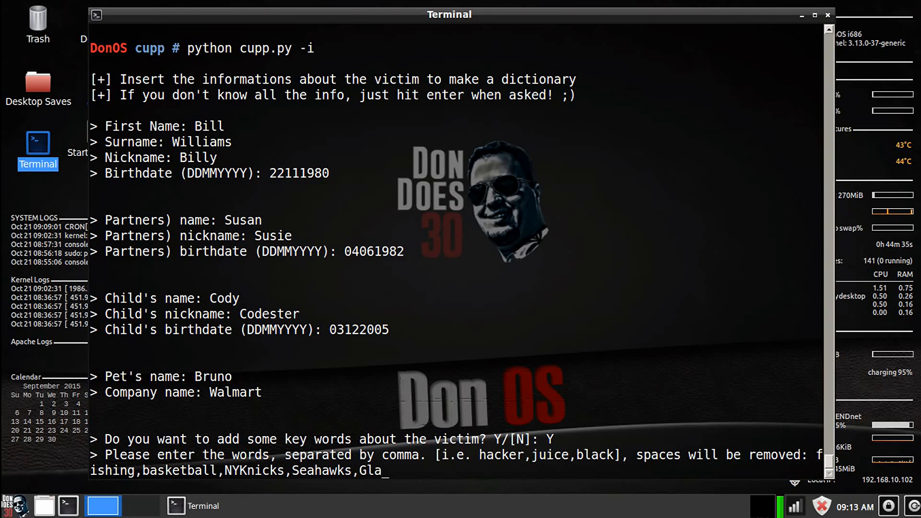
pyautogui.write('diat')
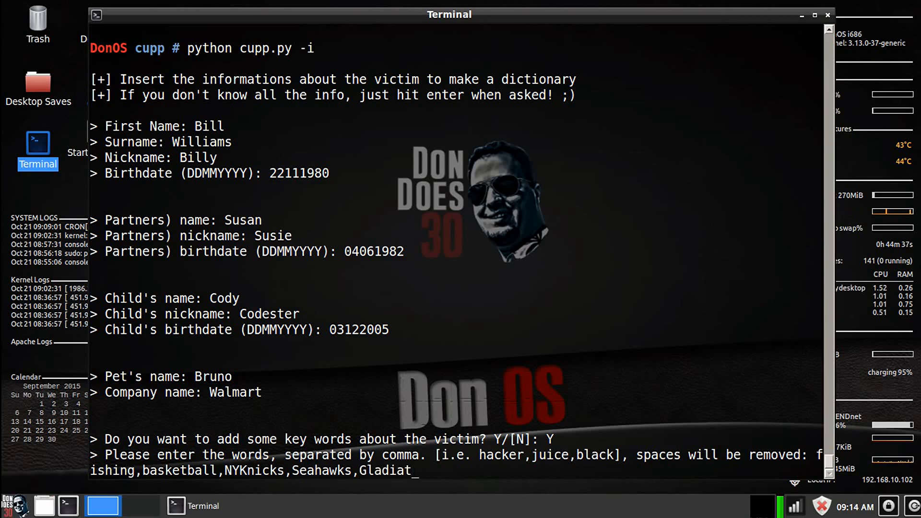
pyautogui.write('or,')
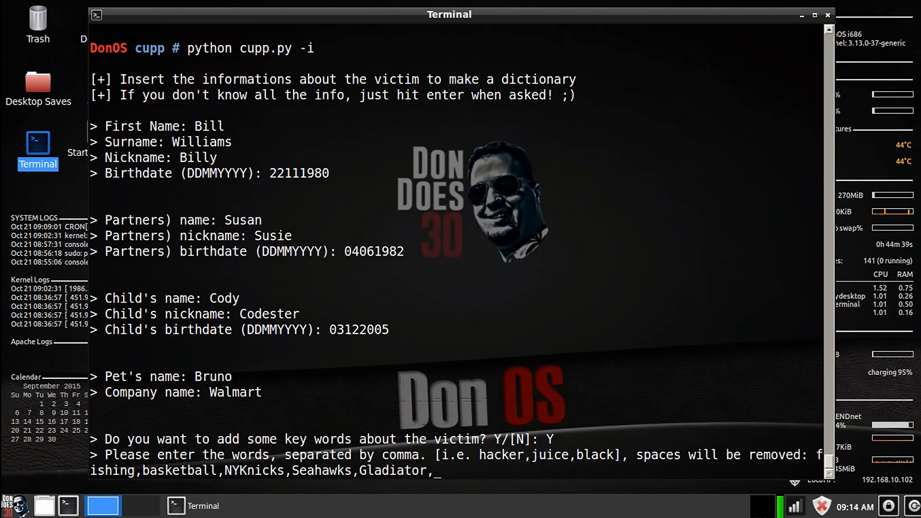
pyautogui.write('Metal')
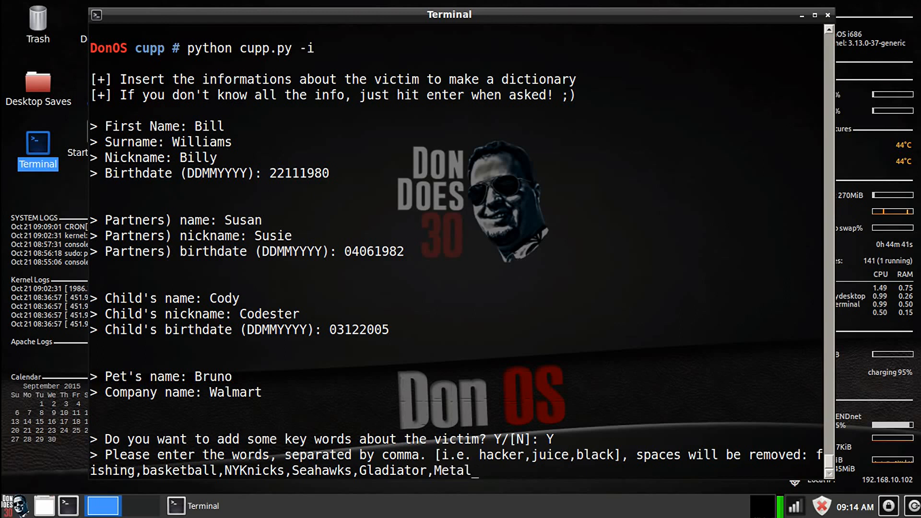
pyautogui.write('lica')
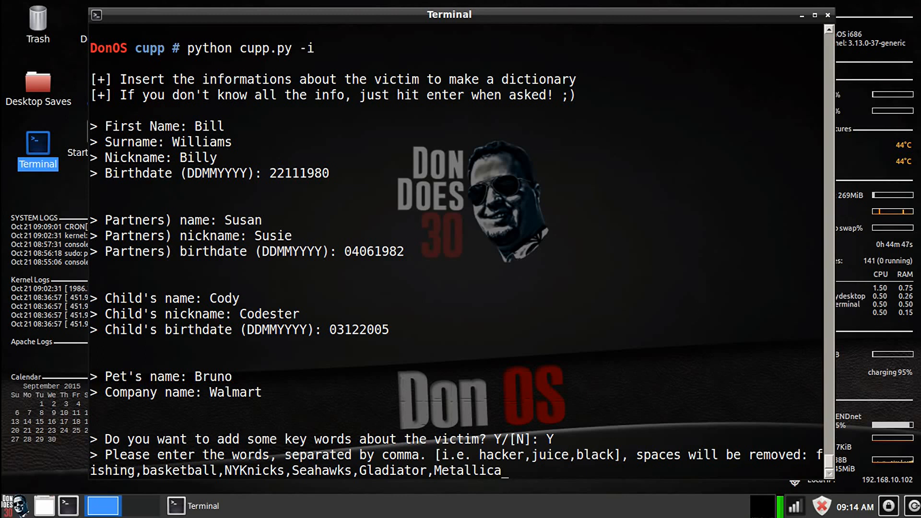
pyautogui.press('Return')
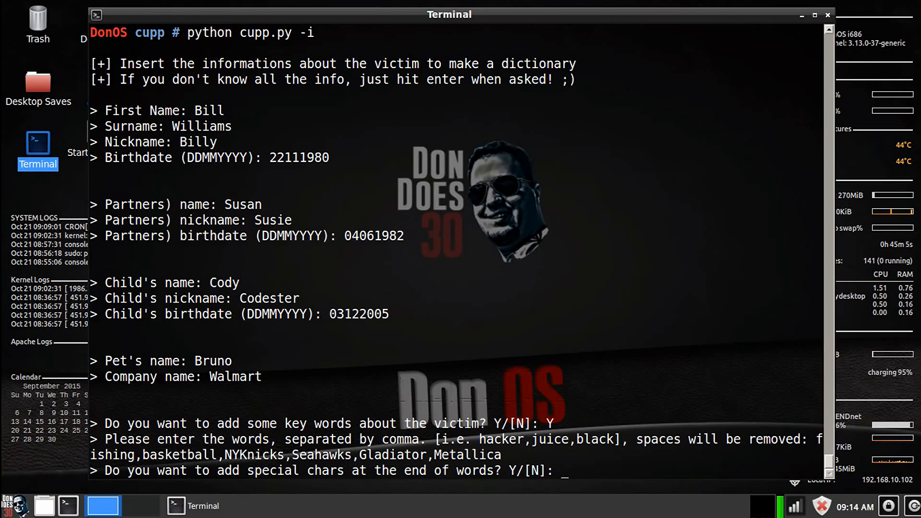
# - Answer Y to special characters, random numbers and leet mode so CUPP saves bill.txt with 42072 words
pyautogui.write('Y')
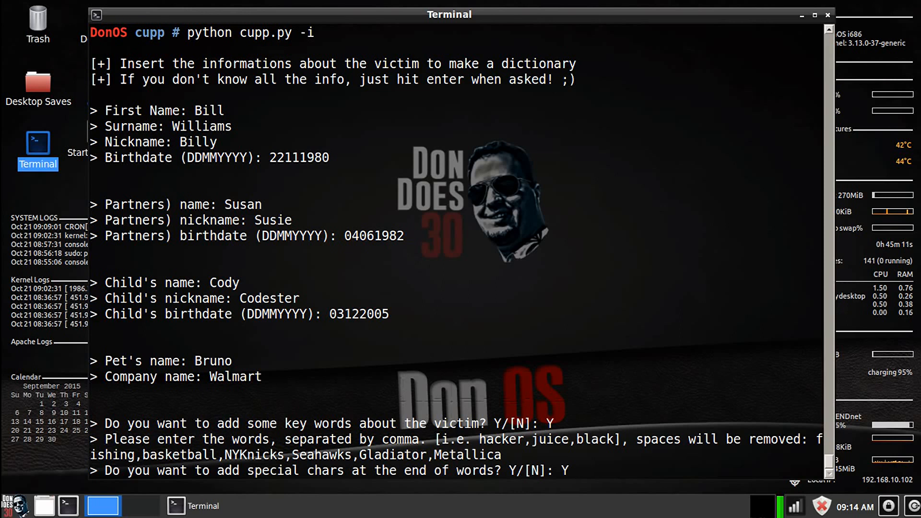
pyautogui.press('Return')
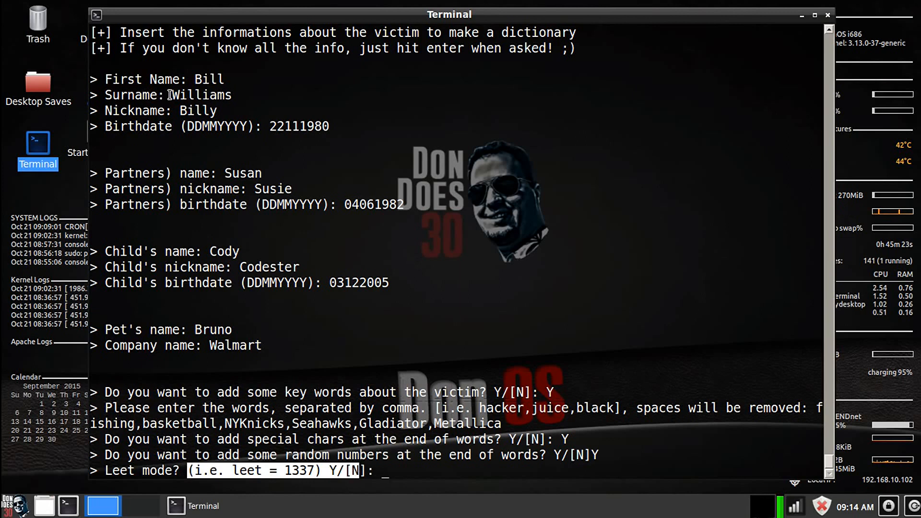
pyautogui.doubleClick(203, 95)
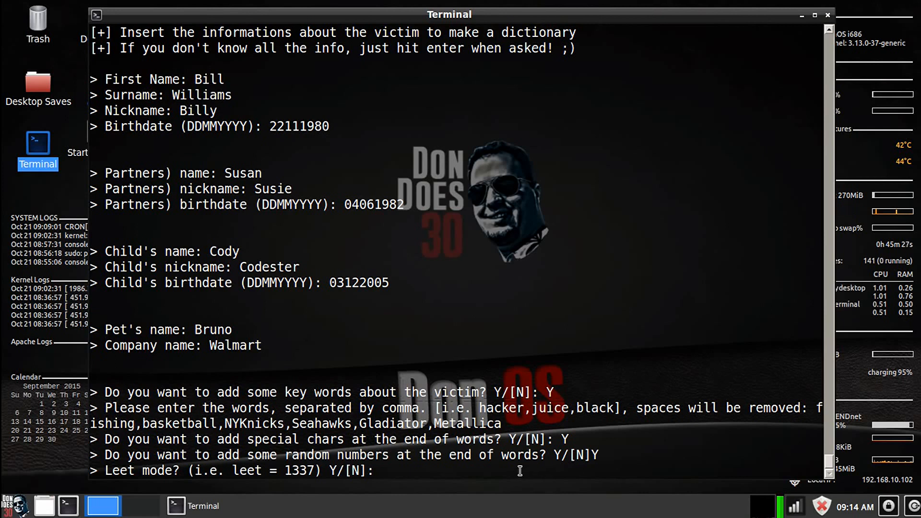
pyautogui.write('W1')
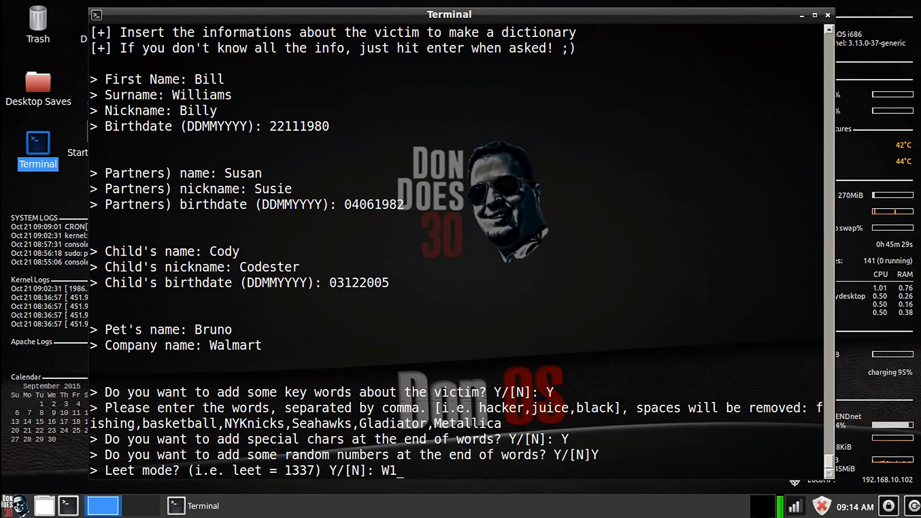
pyautogui.write('ll2')
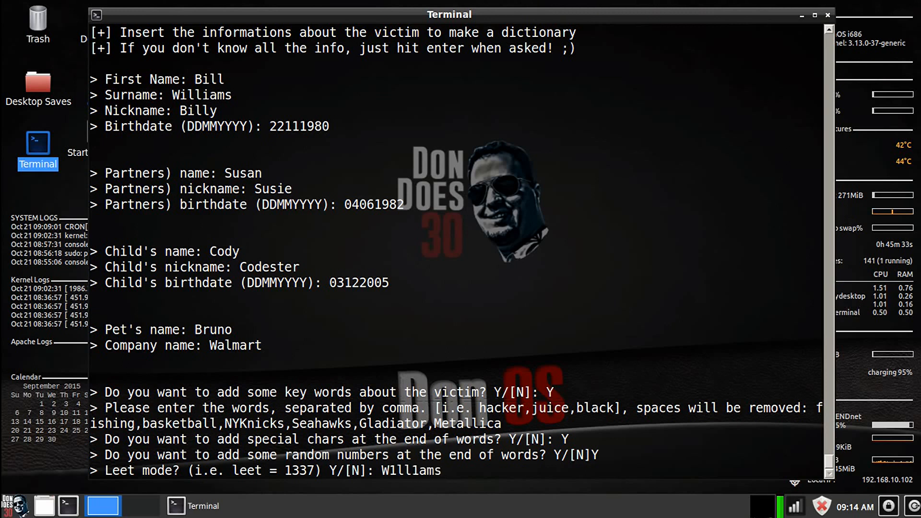
pyautogui.write('^[[D^[[D^[[')
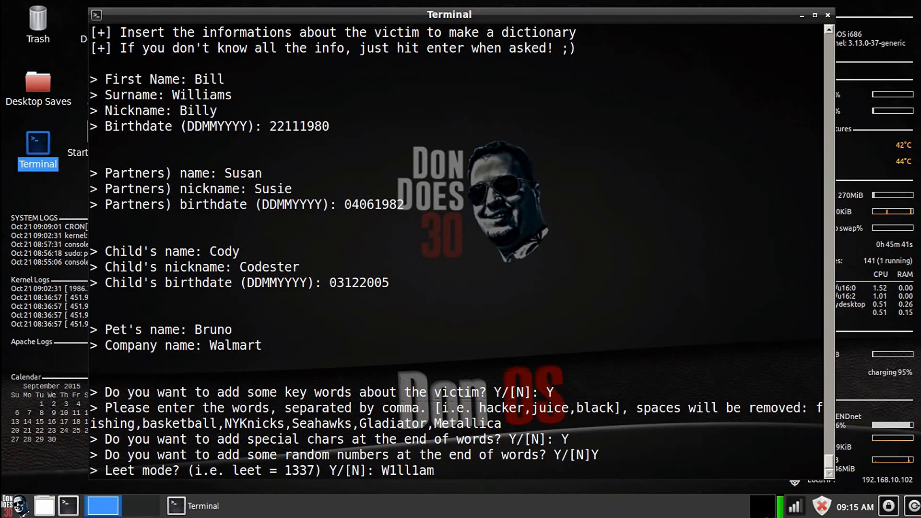
pyautogui.write('Y')
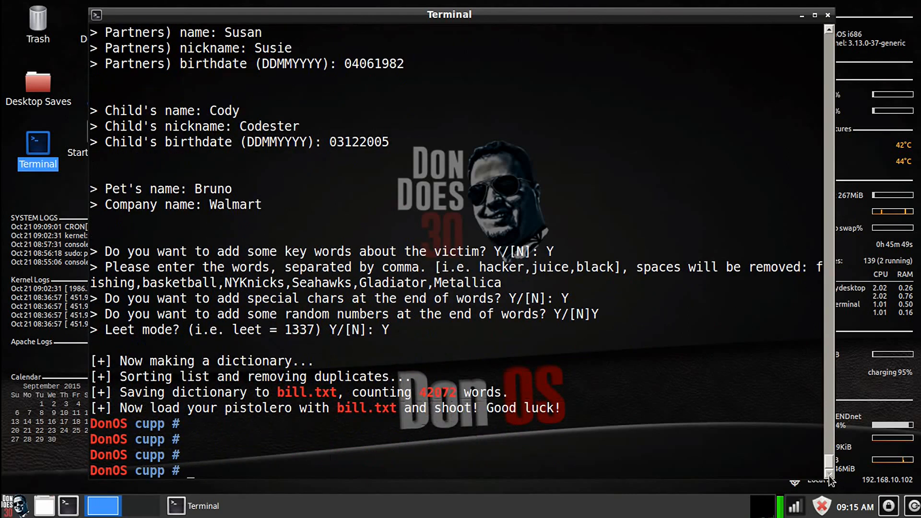
pyautogui.scroll(-3)
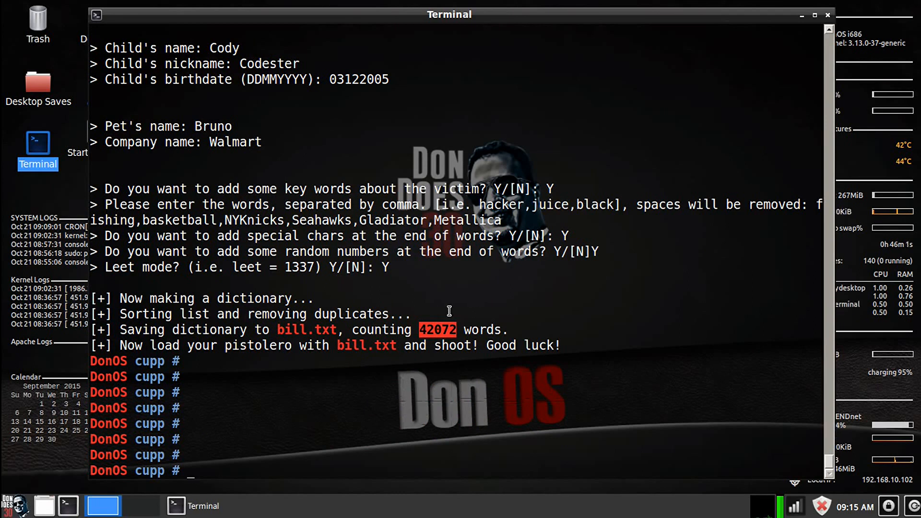
pyautogui.moveTo(449, 332)
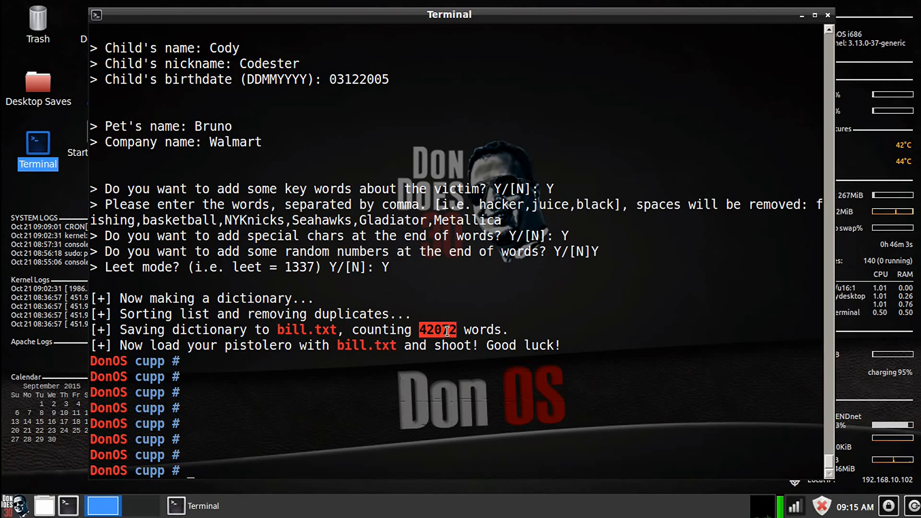
pyautogui.moveTo(455, 337)
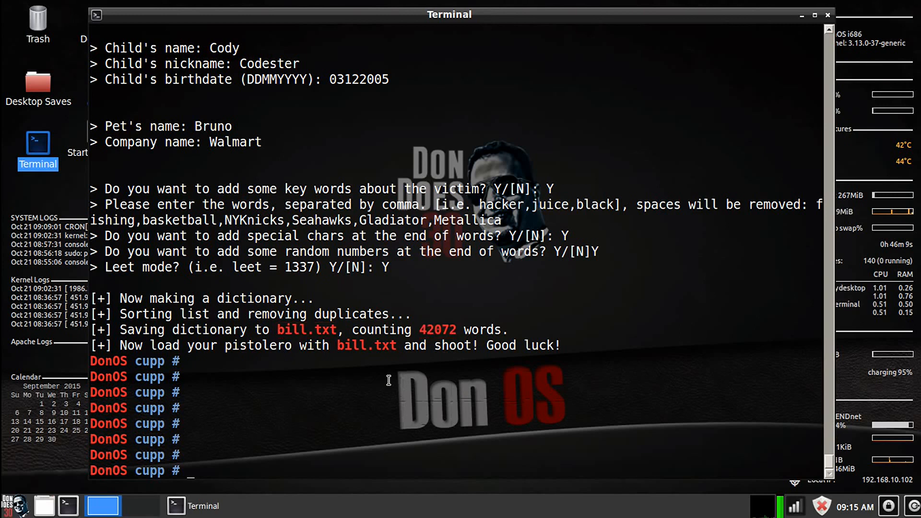
pyautogui.write('c')
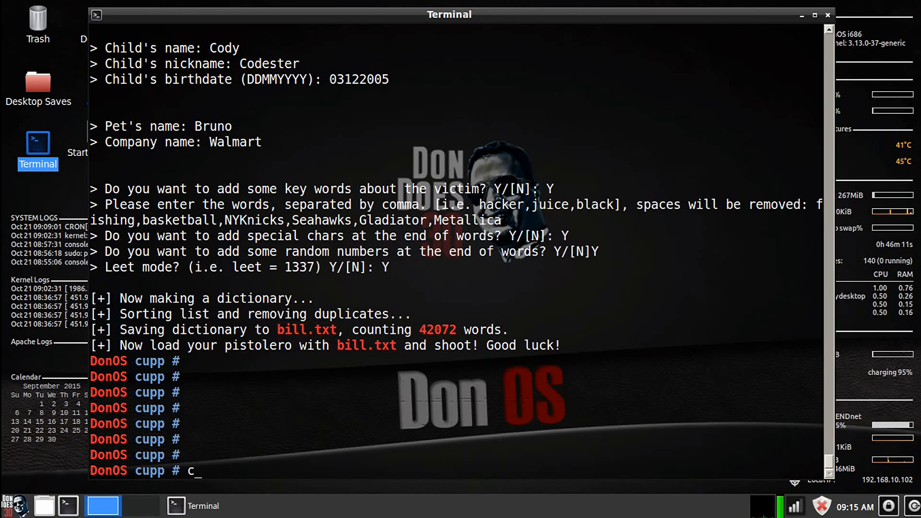
# - Print bill.txt and scroll through the wordlist down to leet variants like yllib@@@
pyautogui.write('at bill.txt')
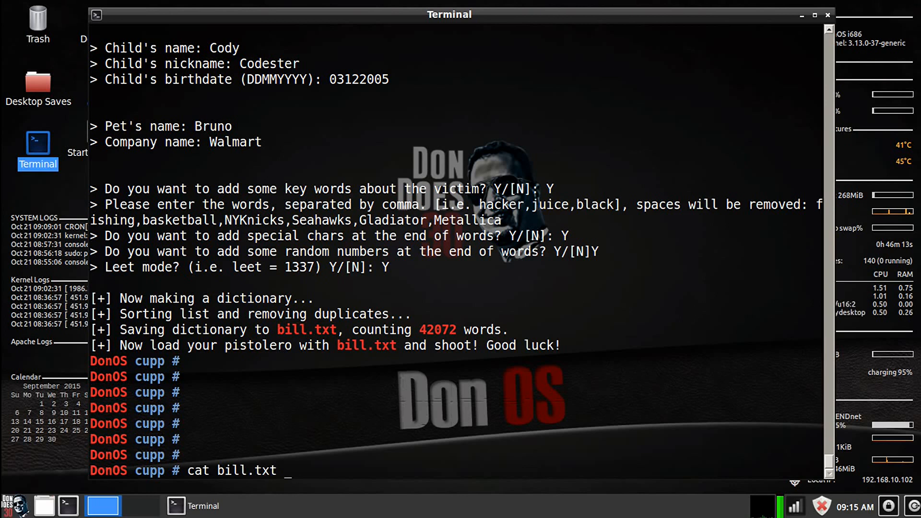
pyautogui.press('Return')
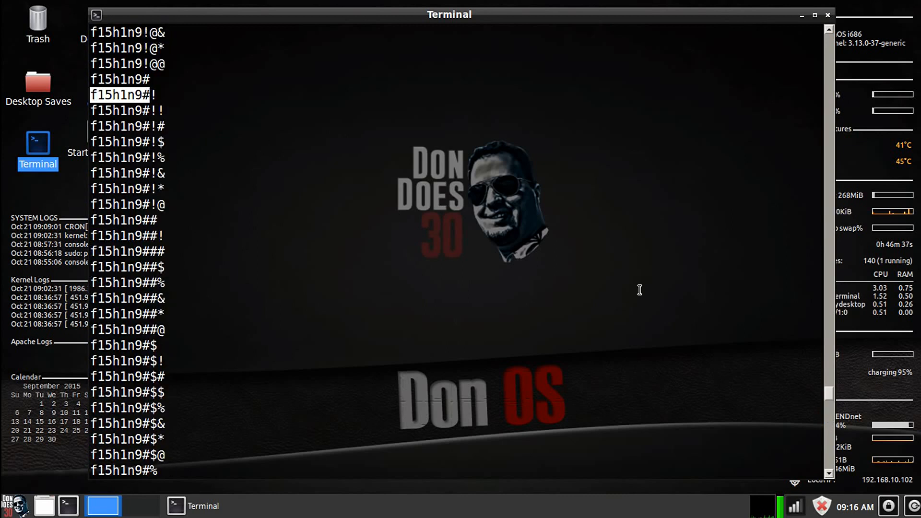
pyautogui.scroll(-3)
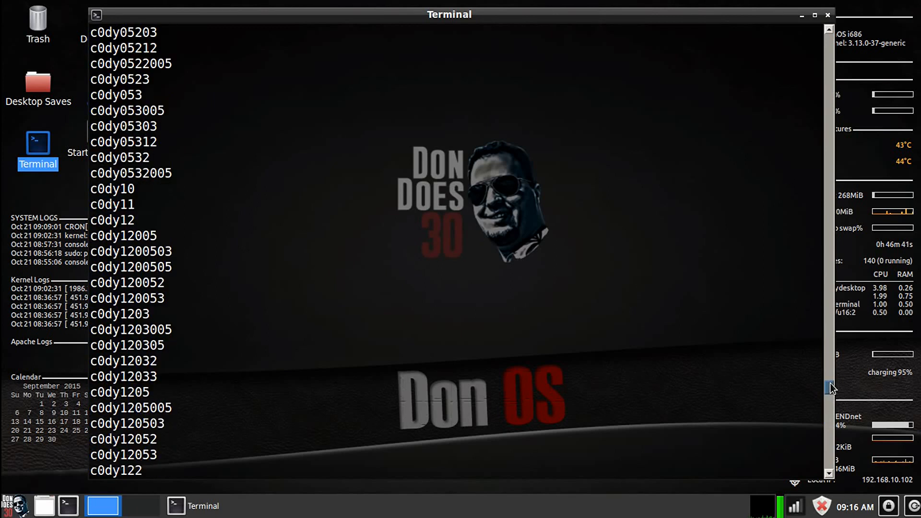
pyautogui.scroll(-3)
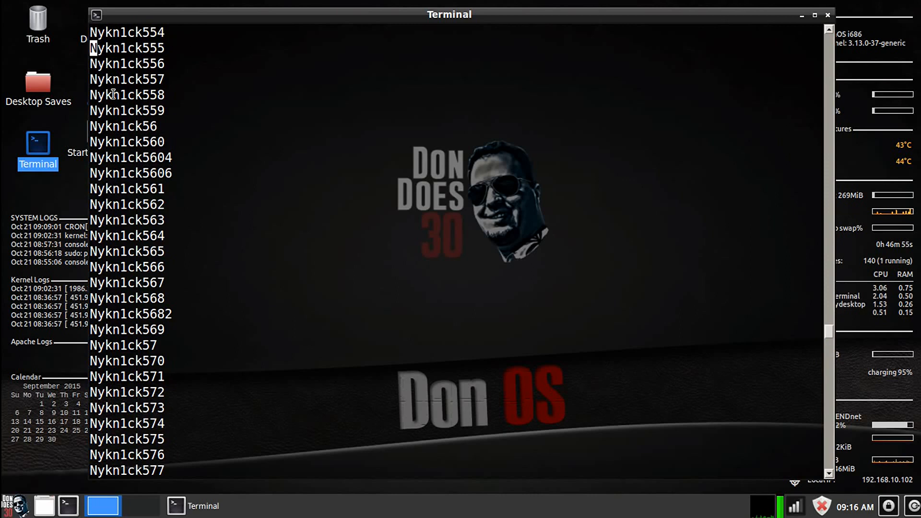
pyautogui.doubleClick(127, 95)
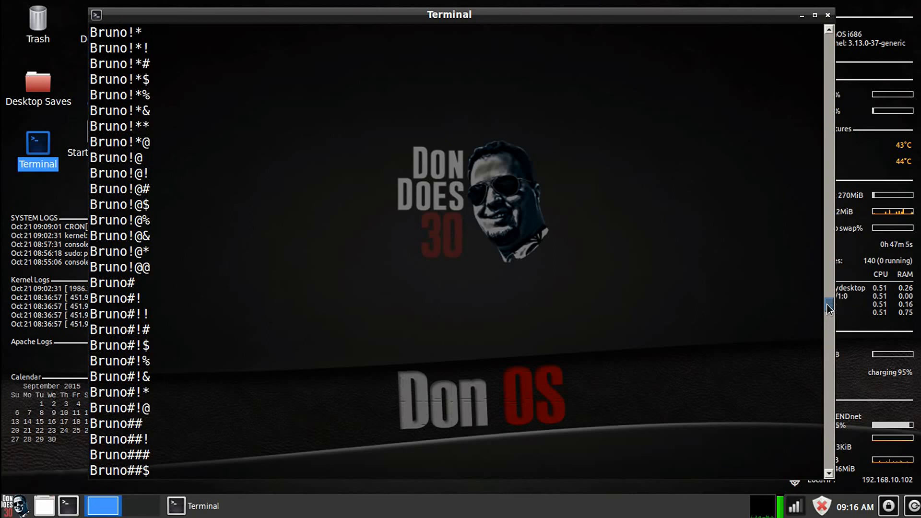
pyautogui.scroll(-3)
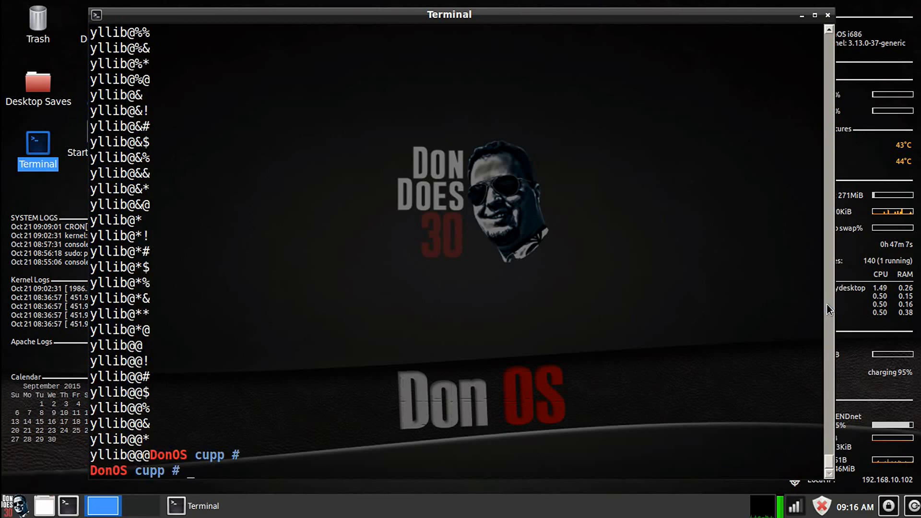